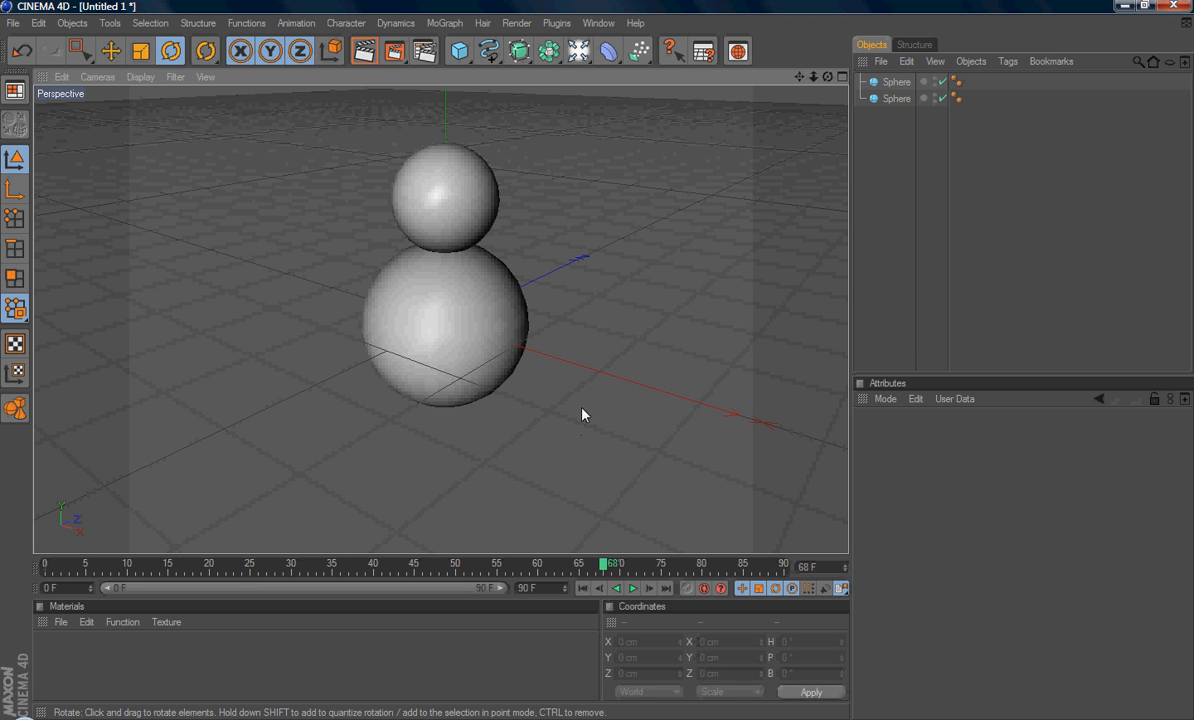
mouse_move(428, 324)
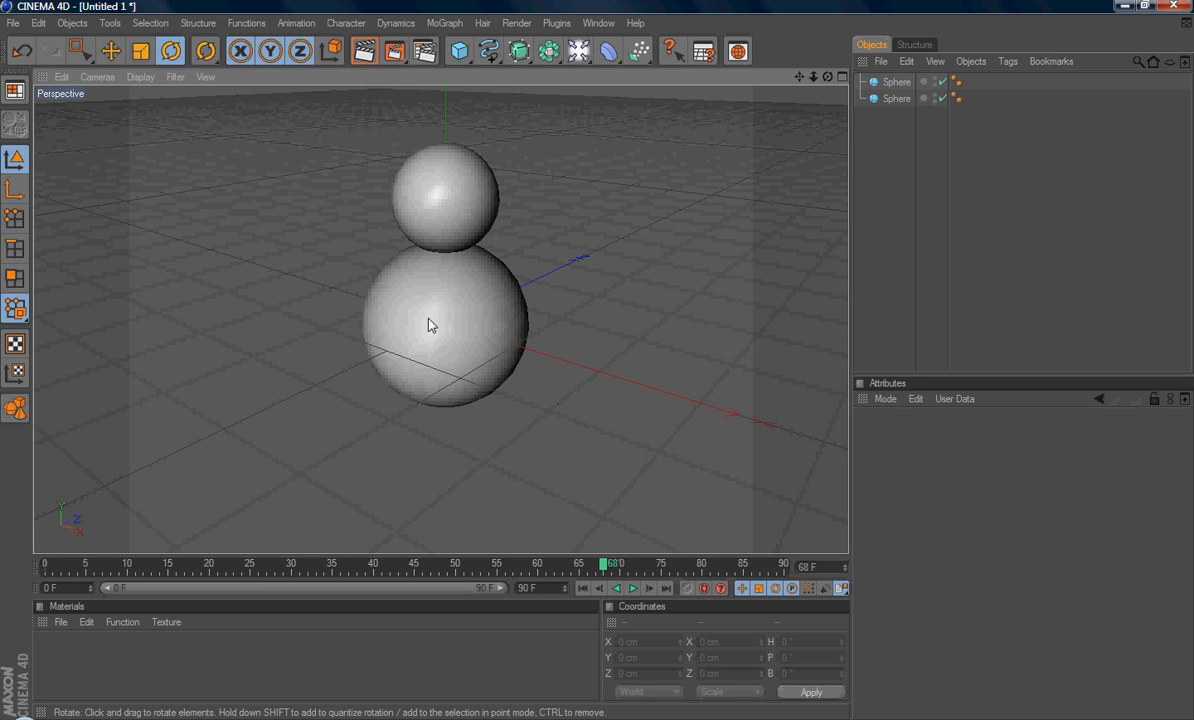
mouse_move(336, 264)
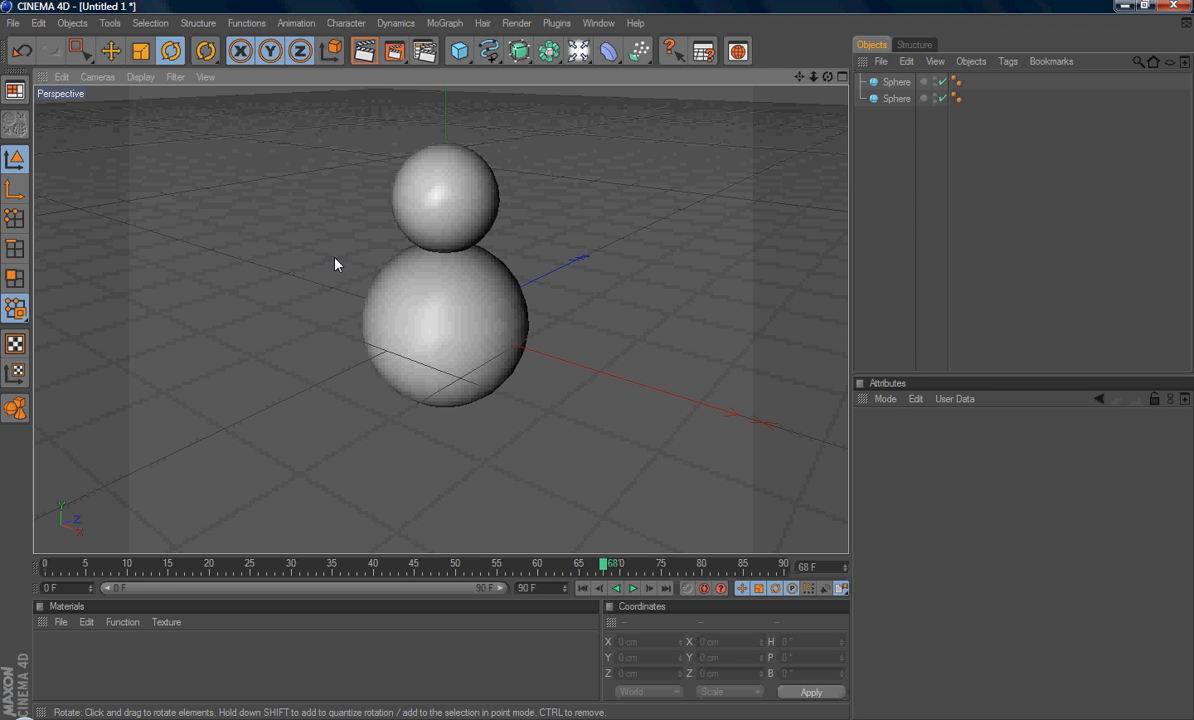
mouse_move(476, 410)
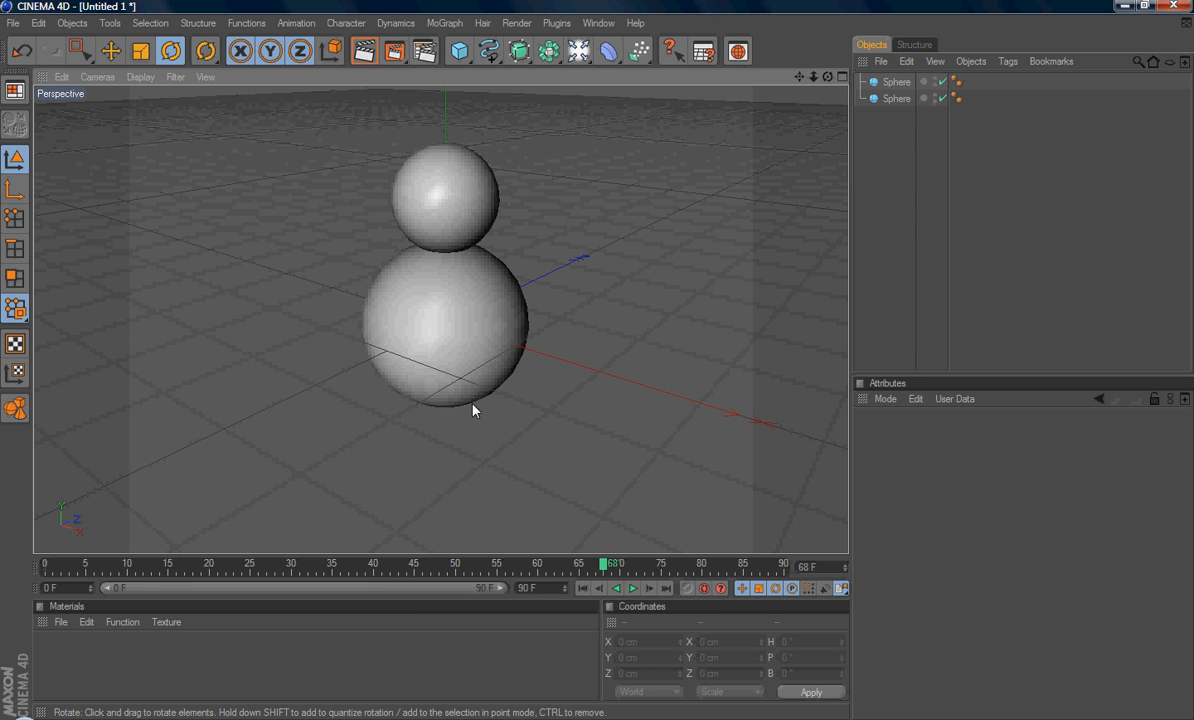
mouse_move(396, 336)
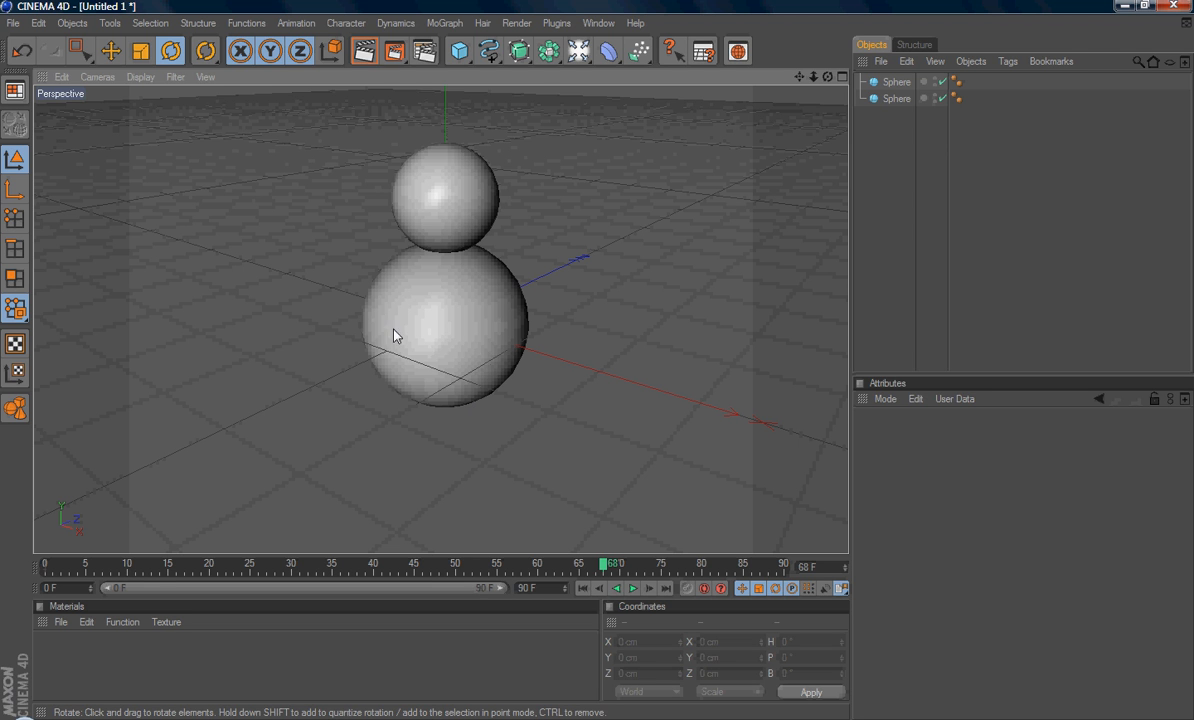
mouse_move(420, 460)
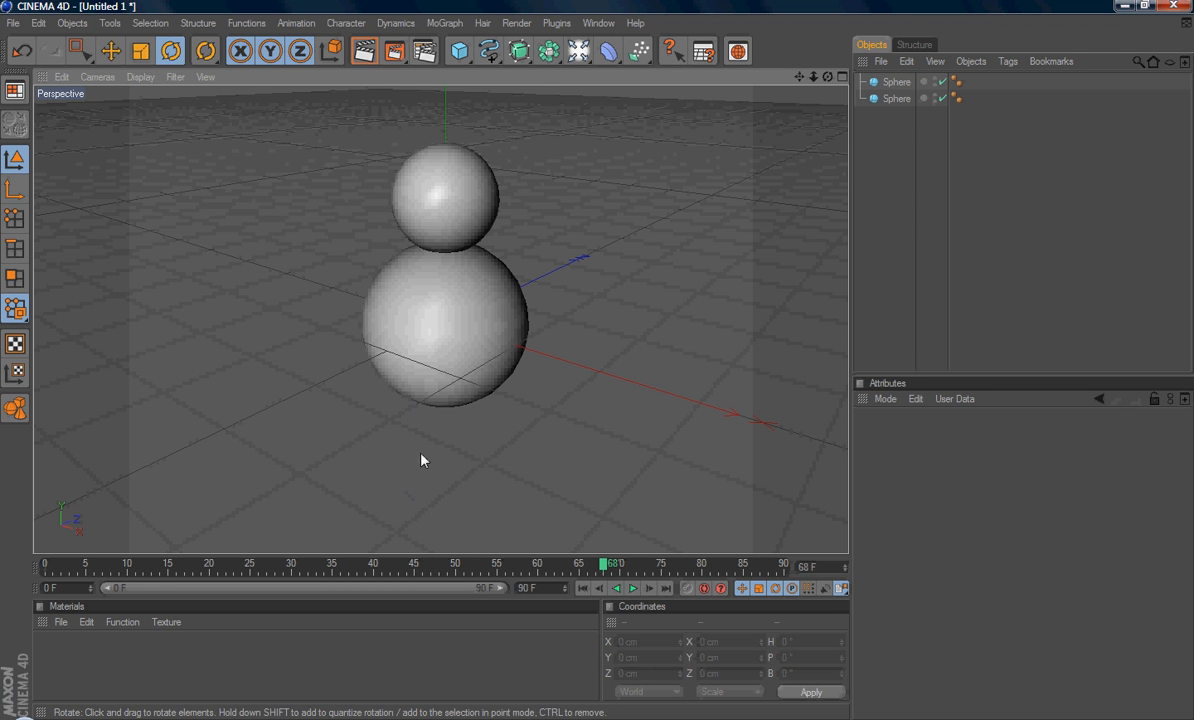
mouse_move(436, 342)
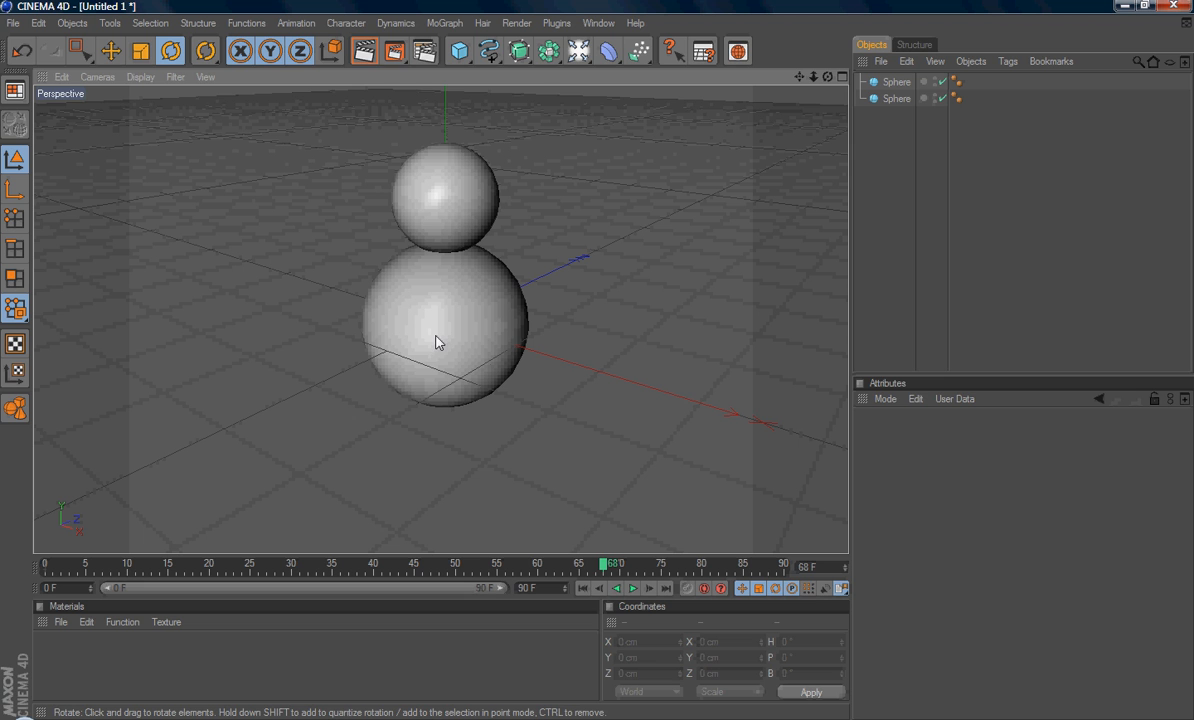
mouse_move(464, 508)
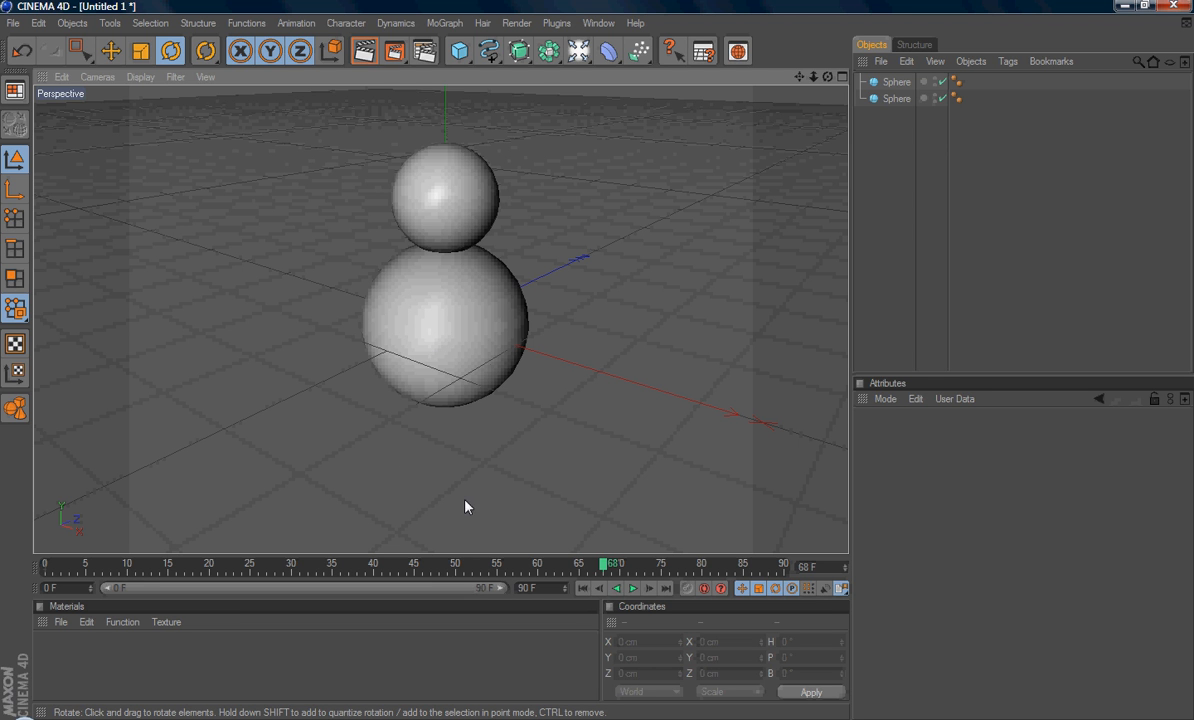
mouse_move(370, 444)
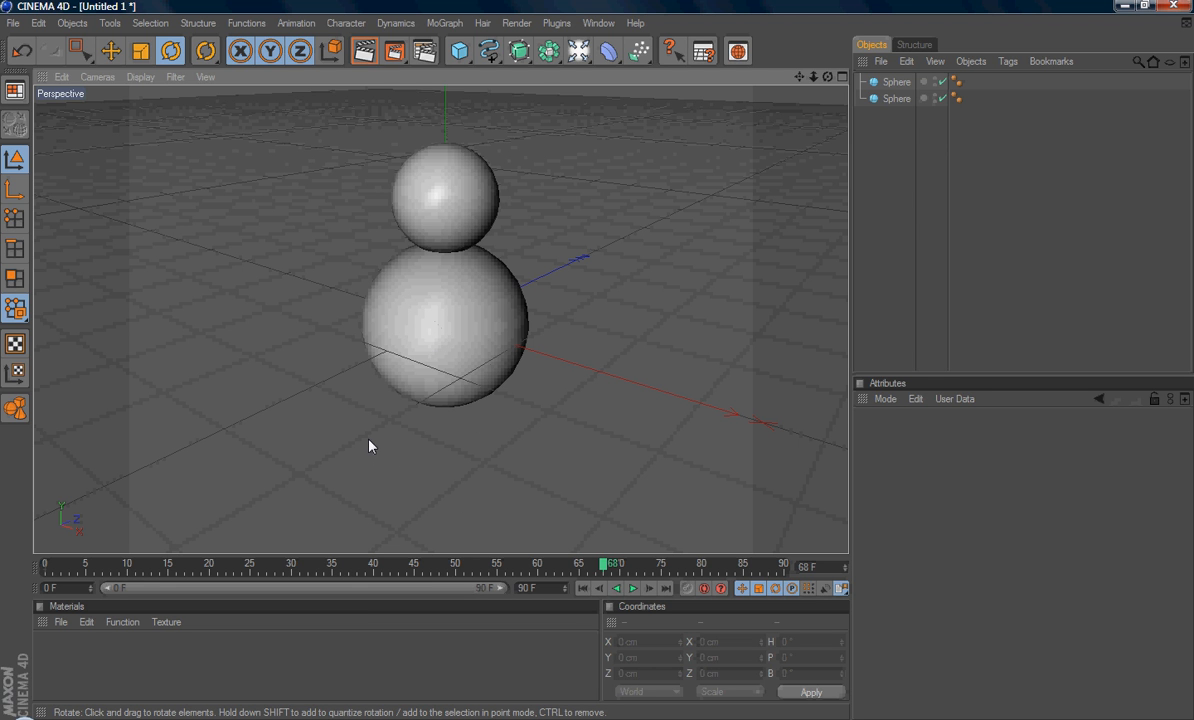
mouse_move(376, 446)
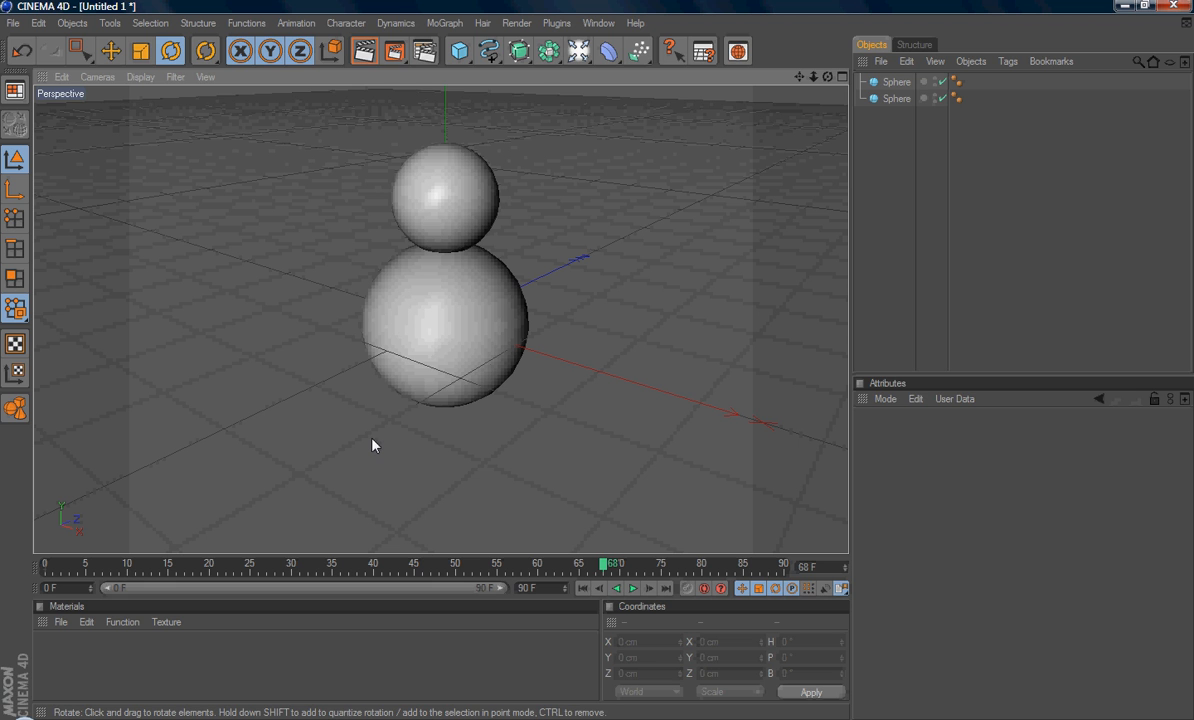
mouse_move(436, 370)
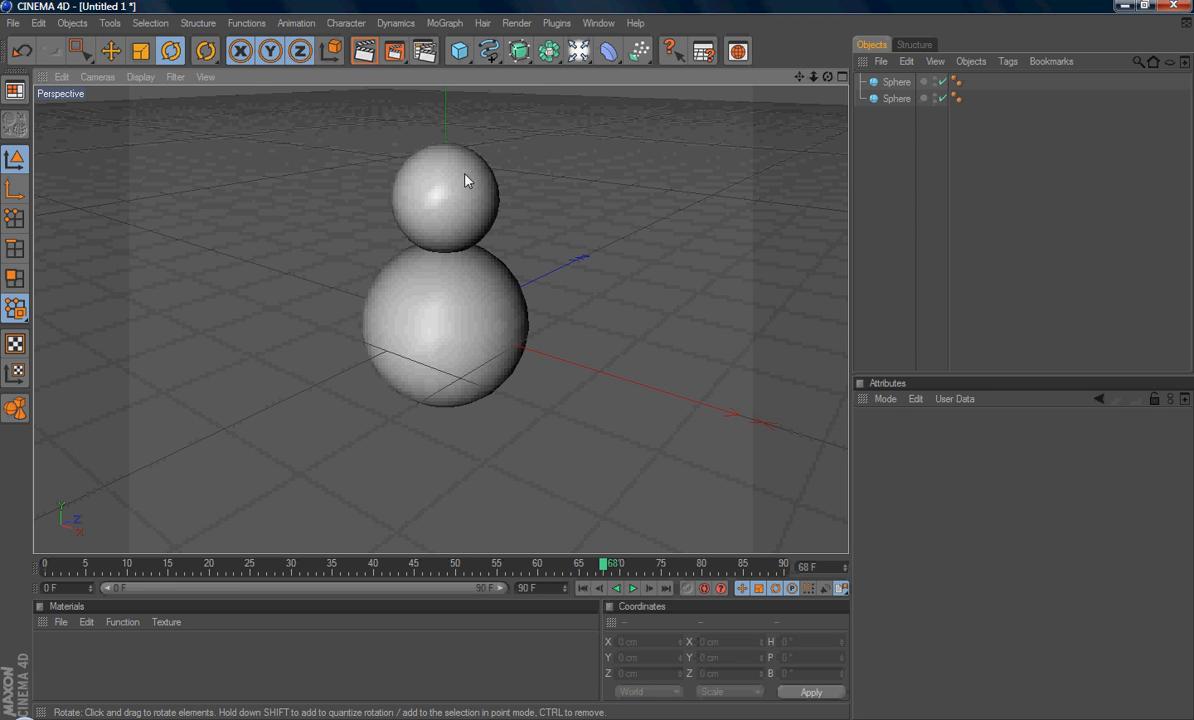
Add a Cylinder primitive and drag it sideways beneath the lower sphere as a leg.
click(460, 50)
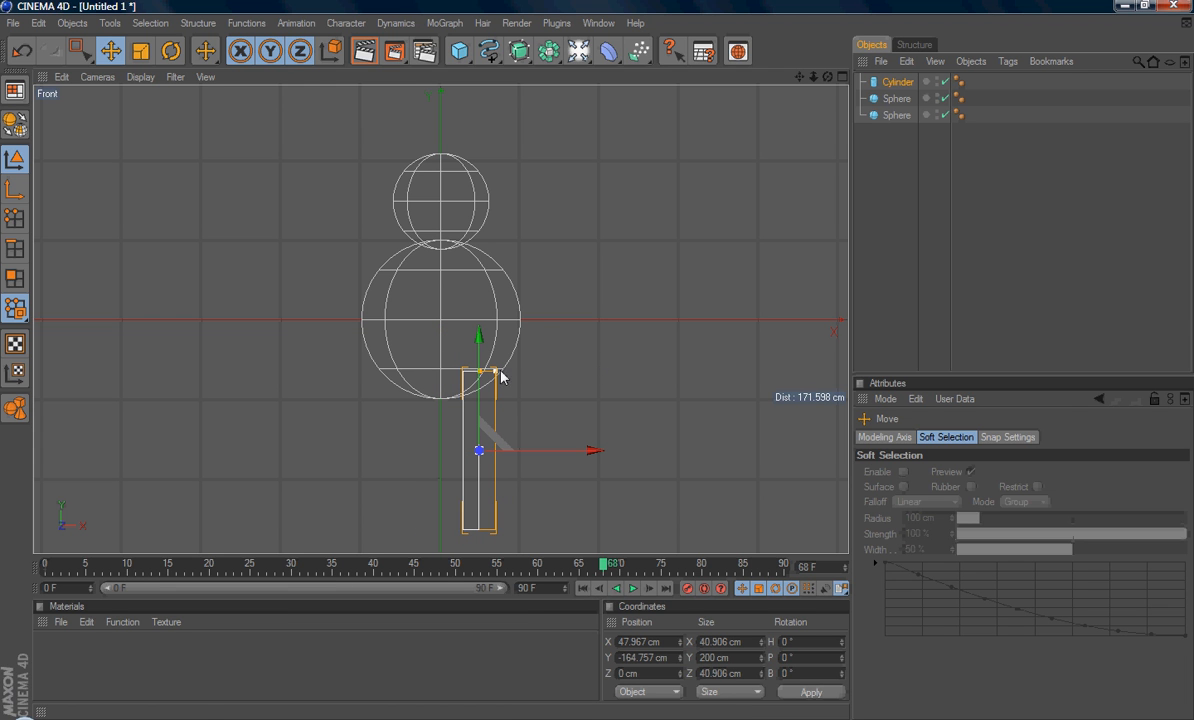
drag(500, 376, 480, 410)
text(L Leg)
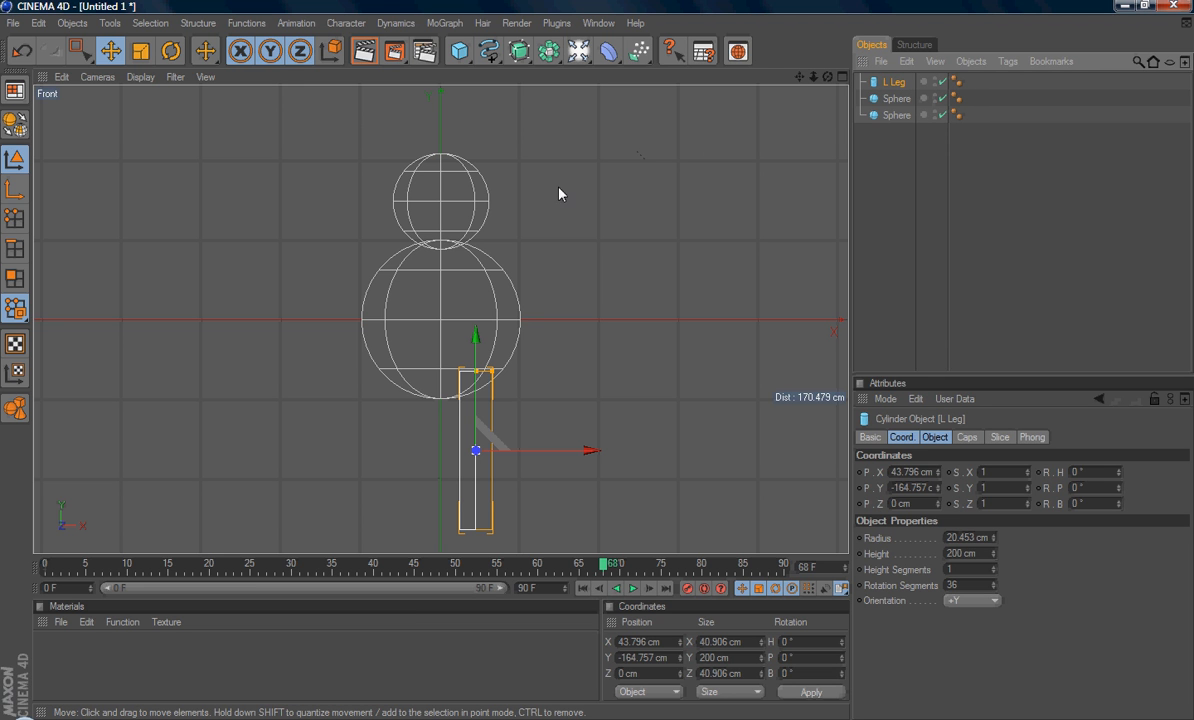
mouse_move(802, 150)
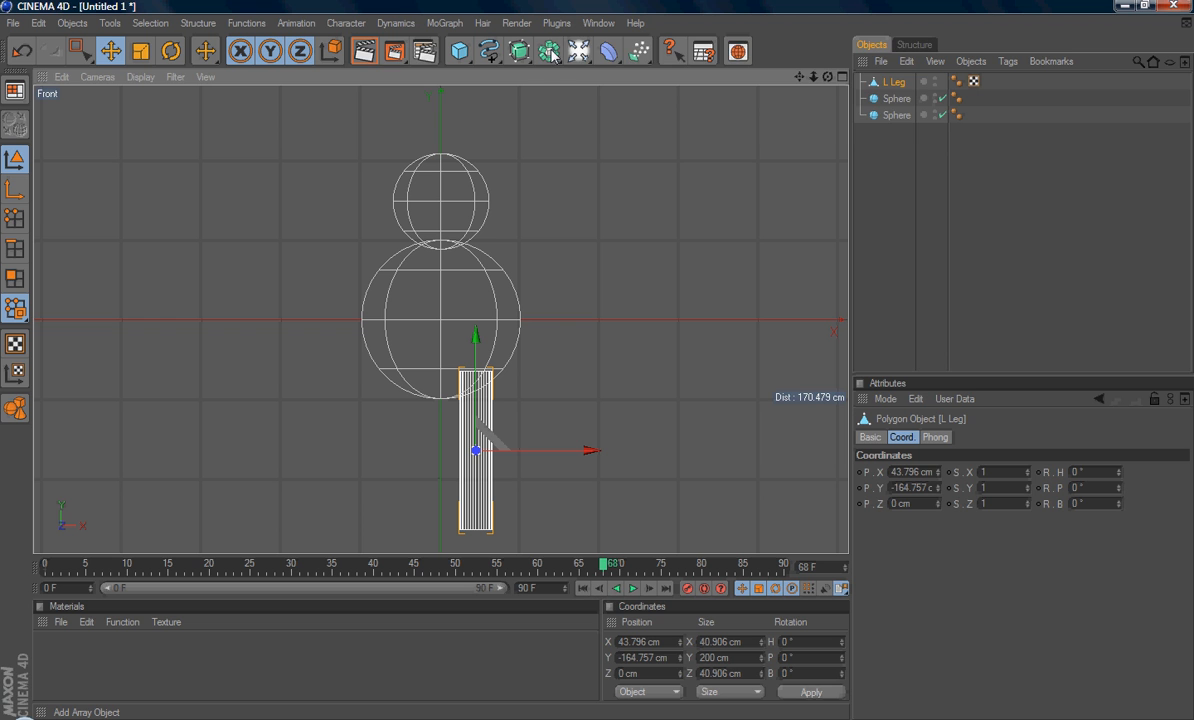
Add a Symmetry object and place L. Leg inside it to mirror a second leg.
click(548, 52)
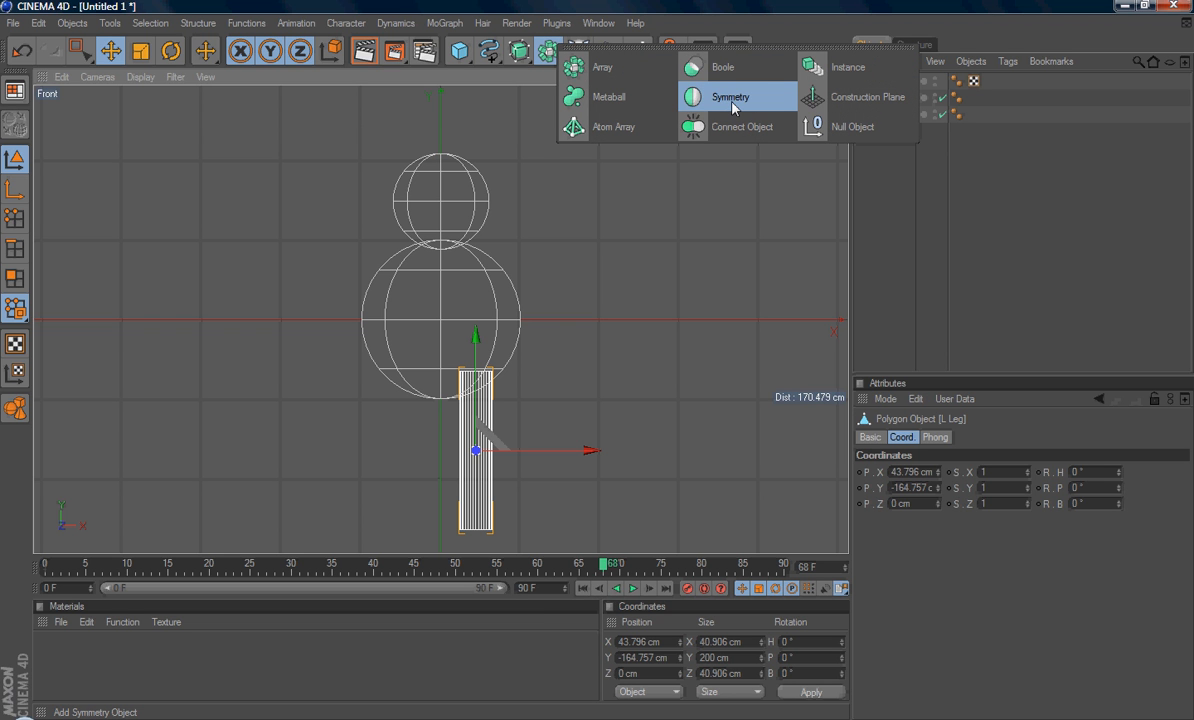
mouse_move(740, 108)
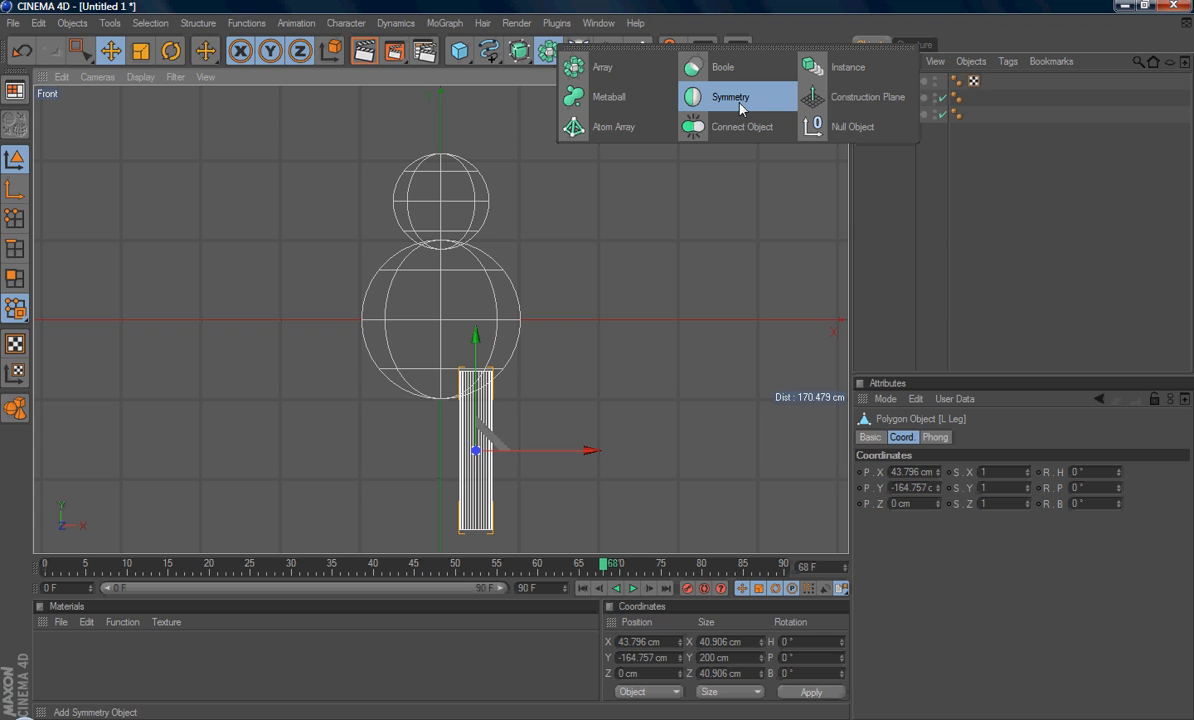
click(730, 96)
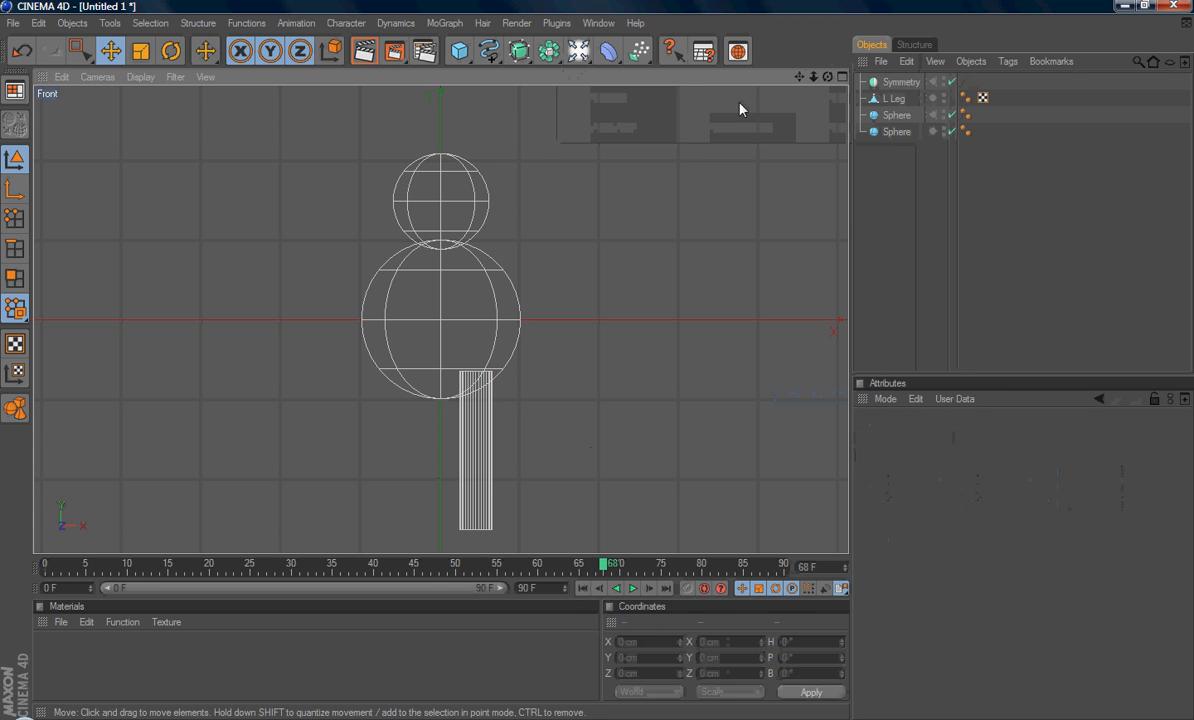
click(894, 98)
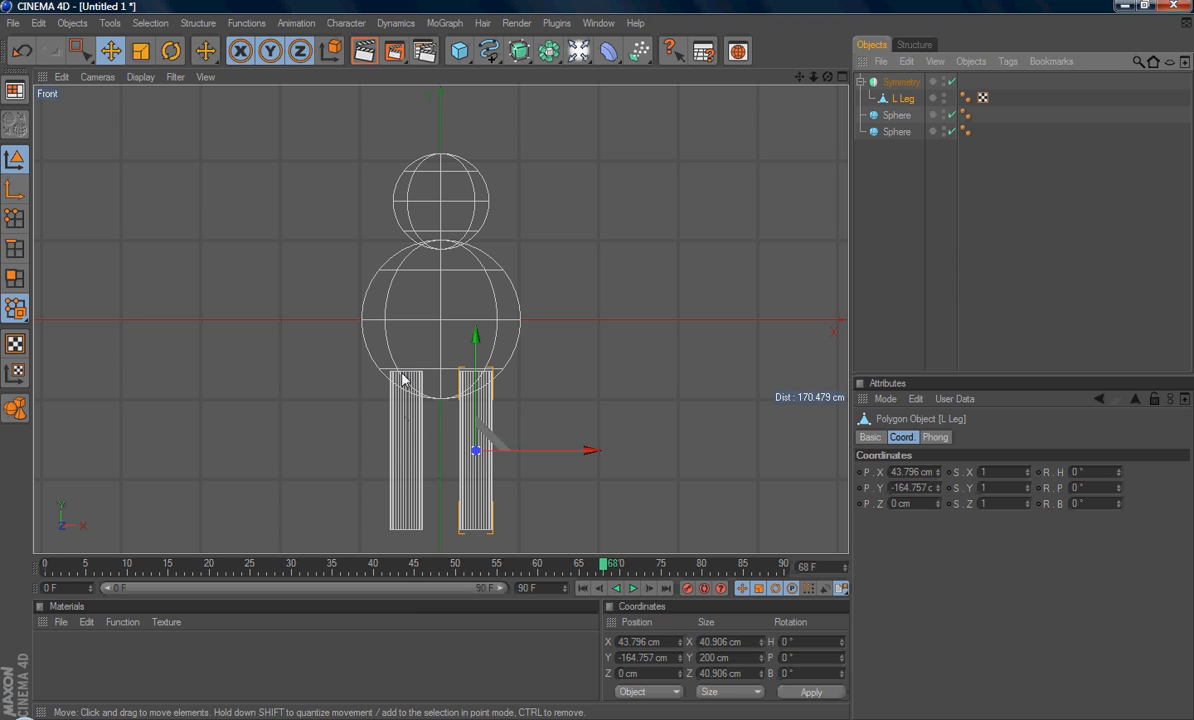
mouse_move(408, 436)
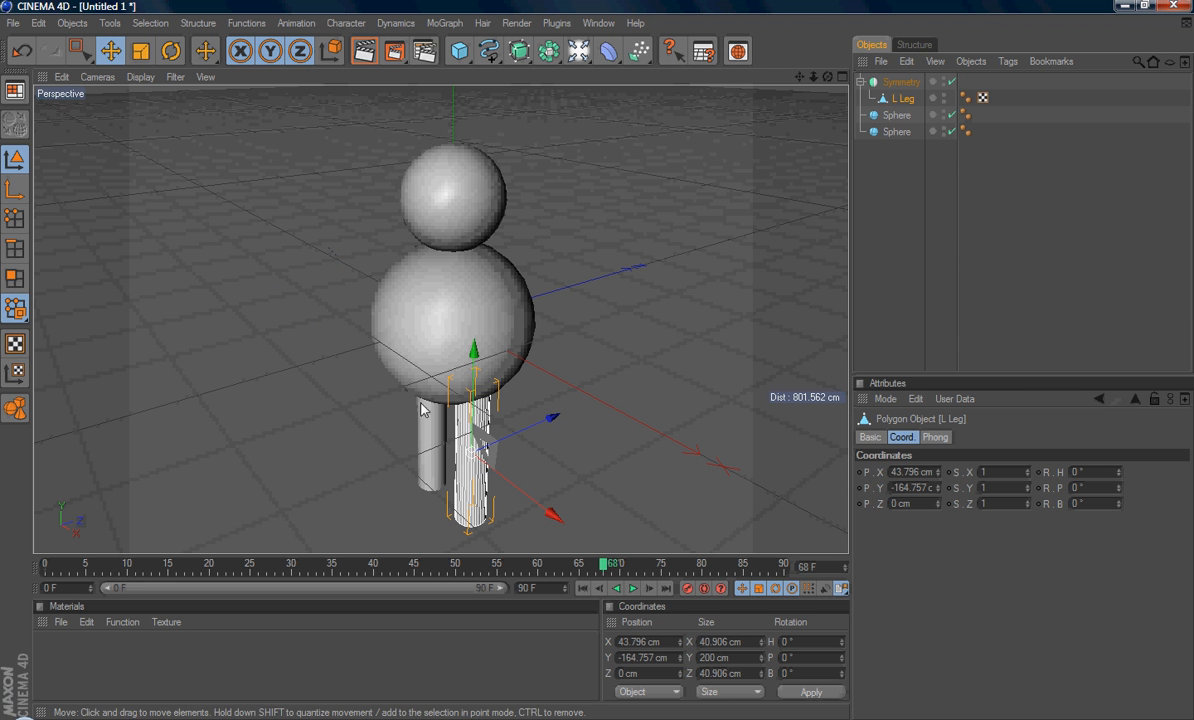
mouse_move(616, 356)
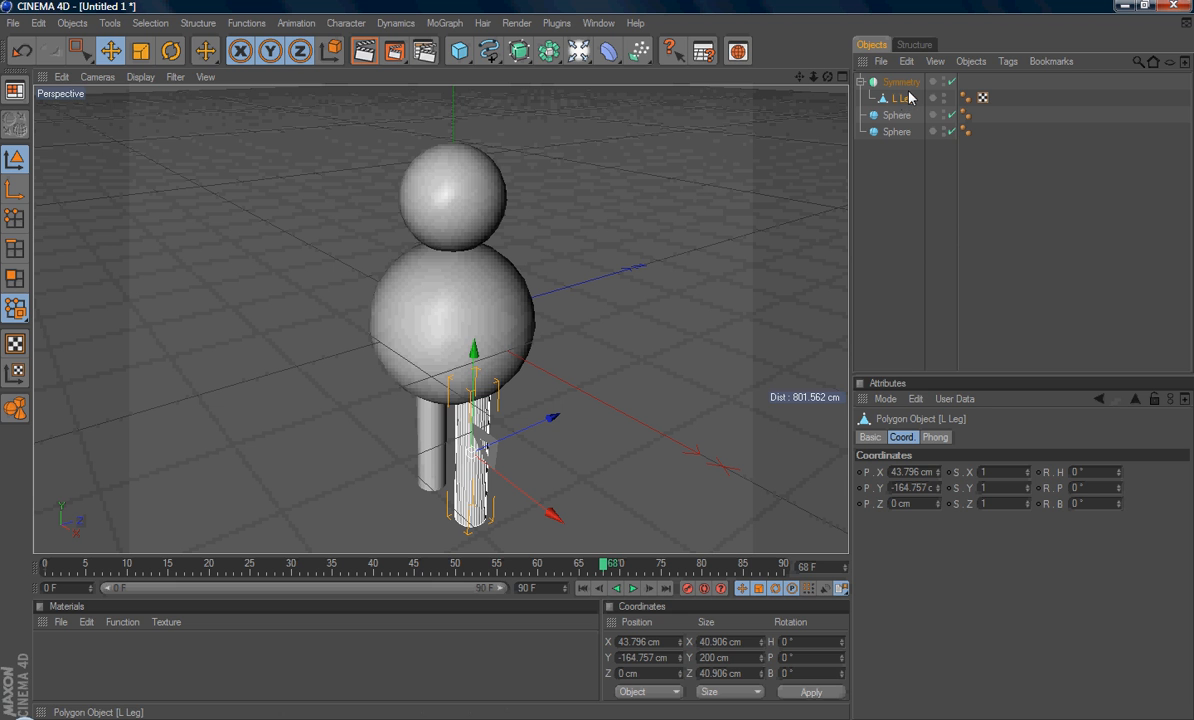
mouse_move(452, 440)
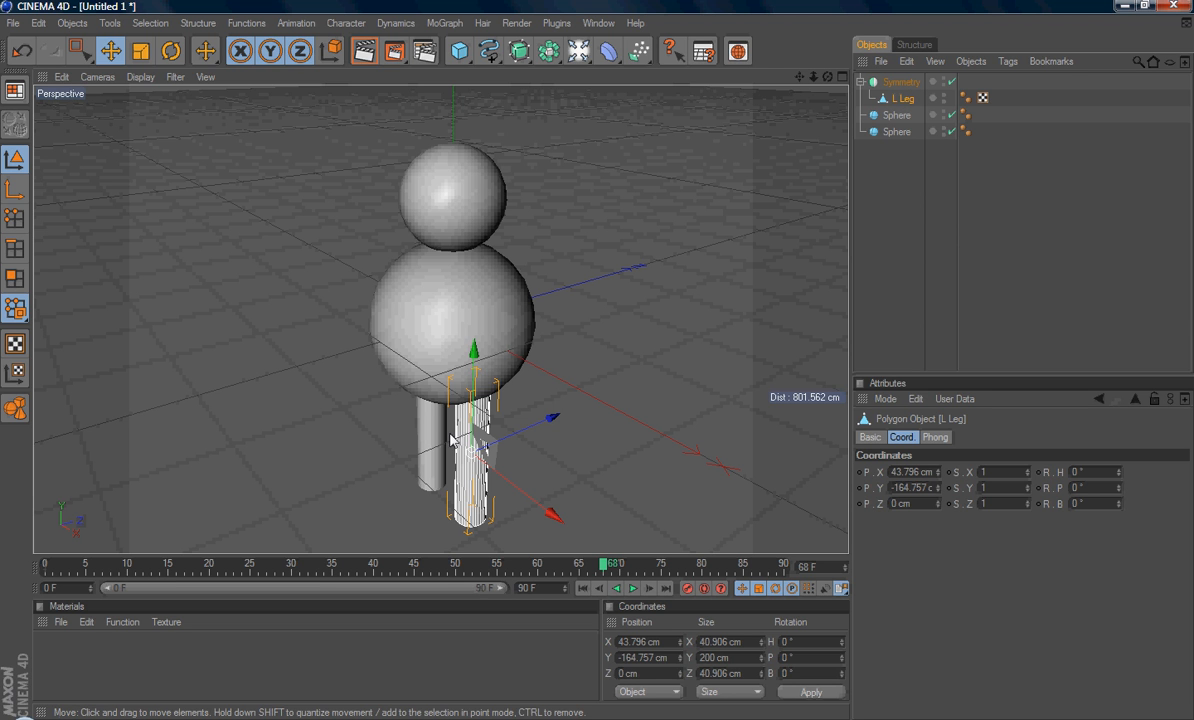
mouse_move(428, 434)
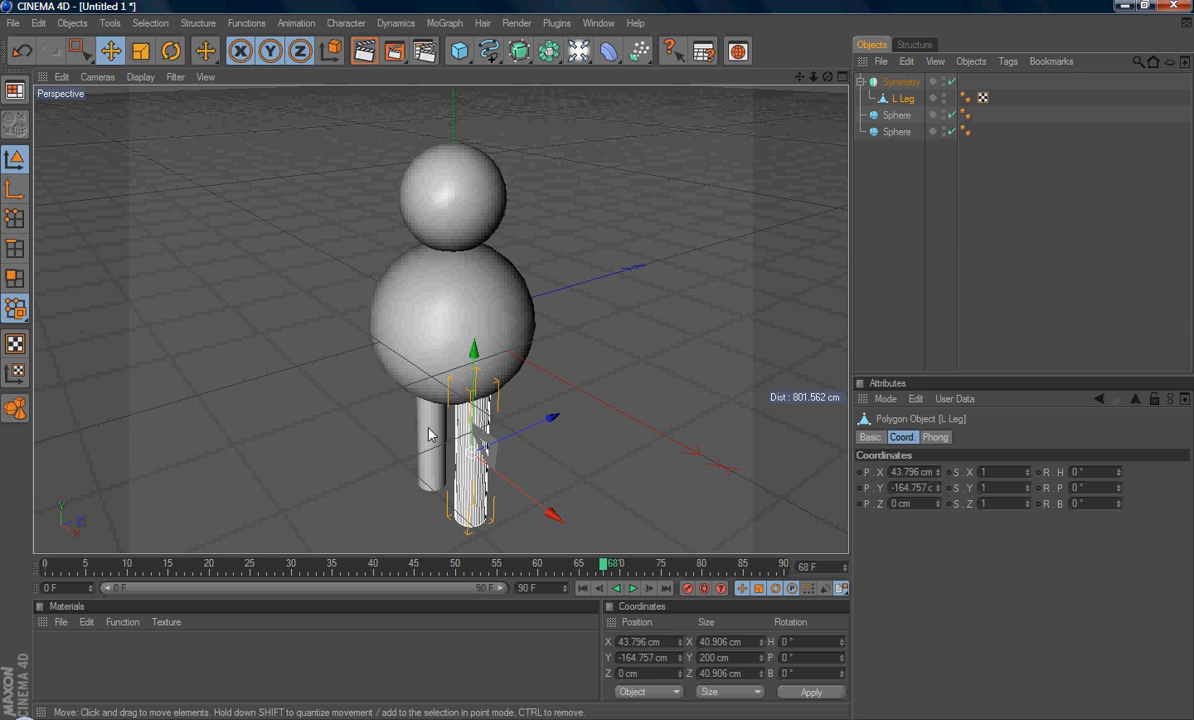
mouse_move(444, 382)
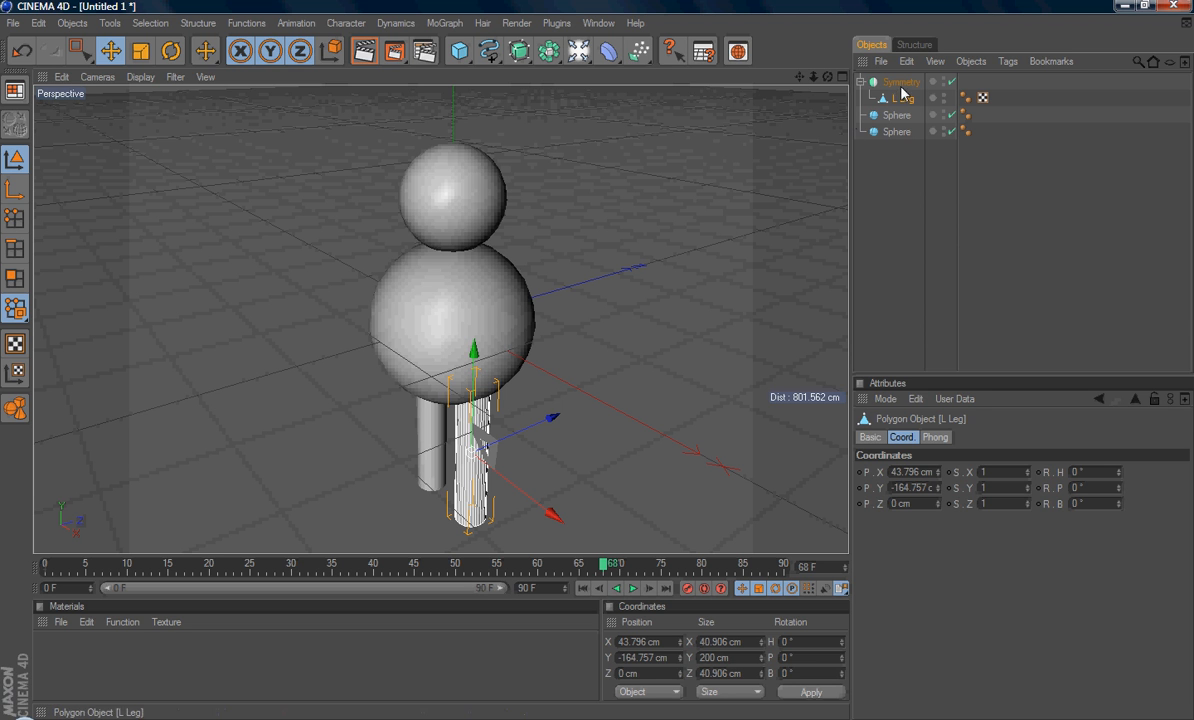
click(900, 80)
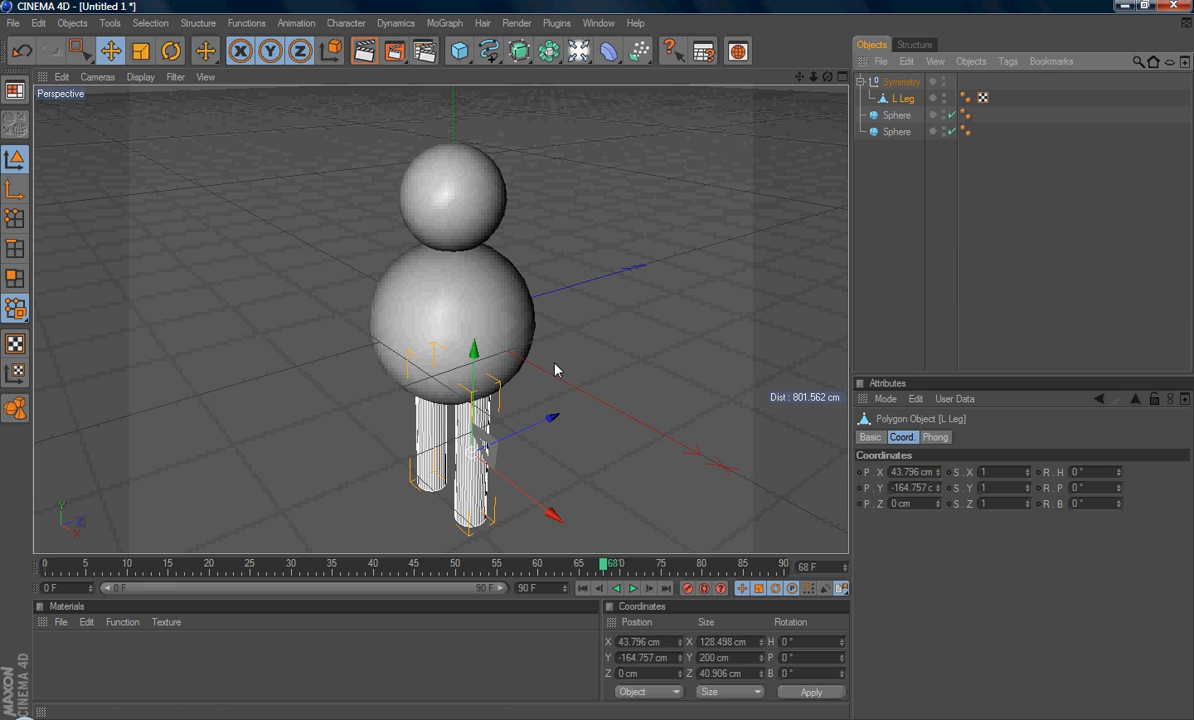
mouse_move(390, 456)
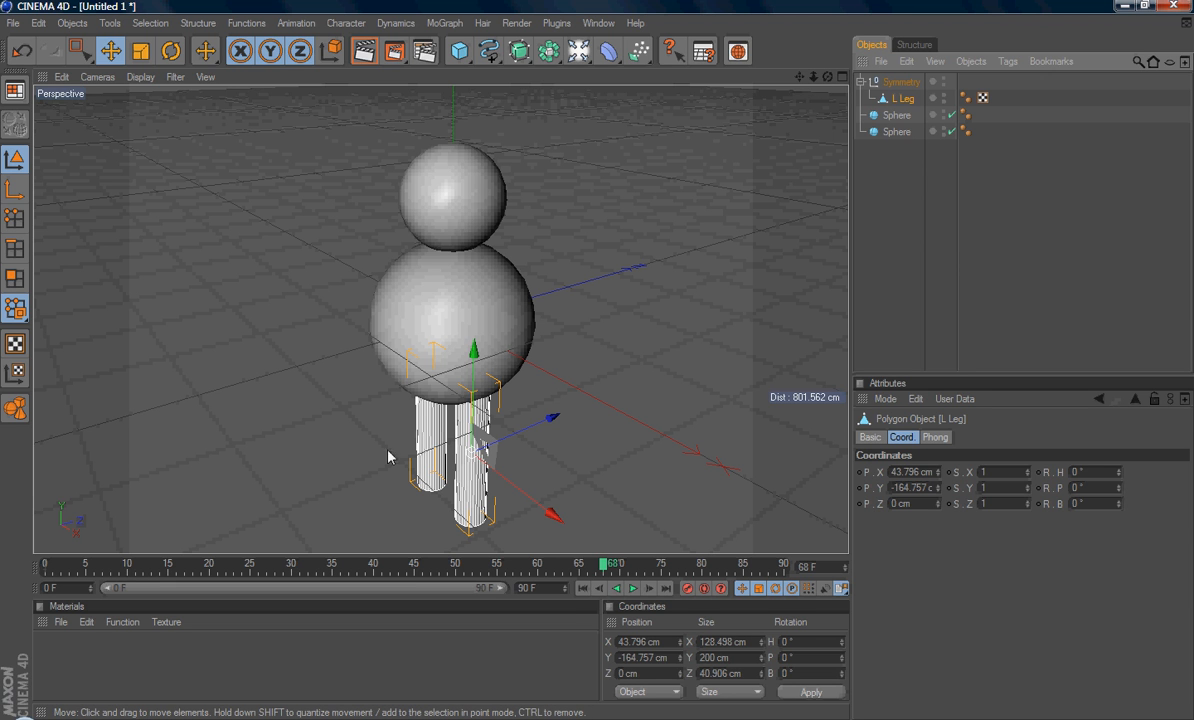
mouse_move(426, 460)
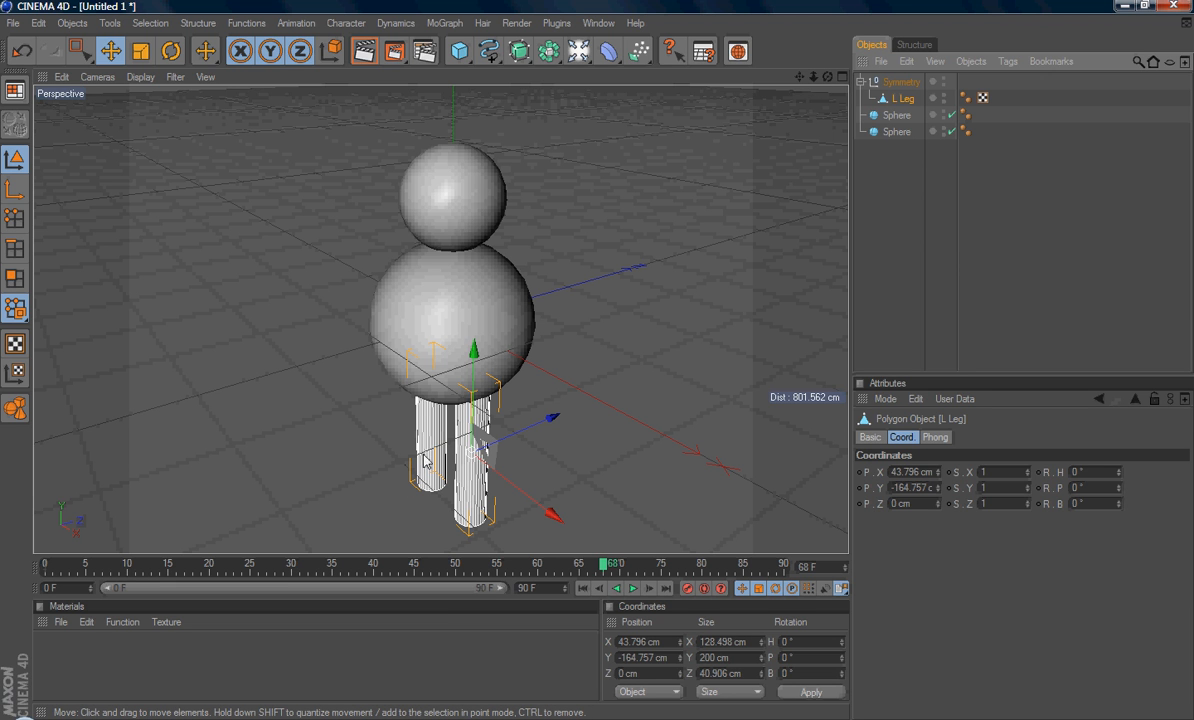
mouse_move(420, 438)
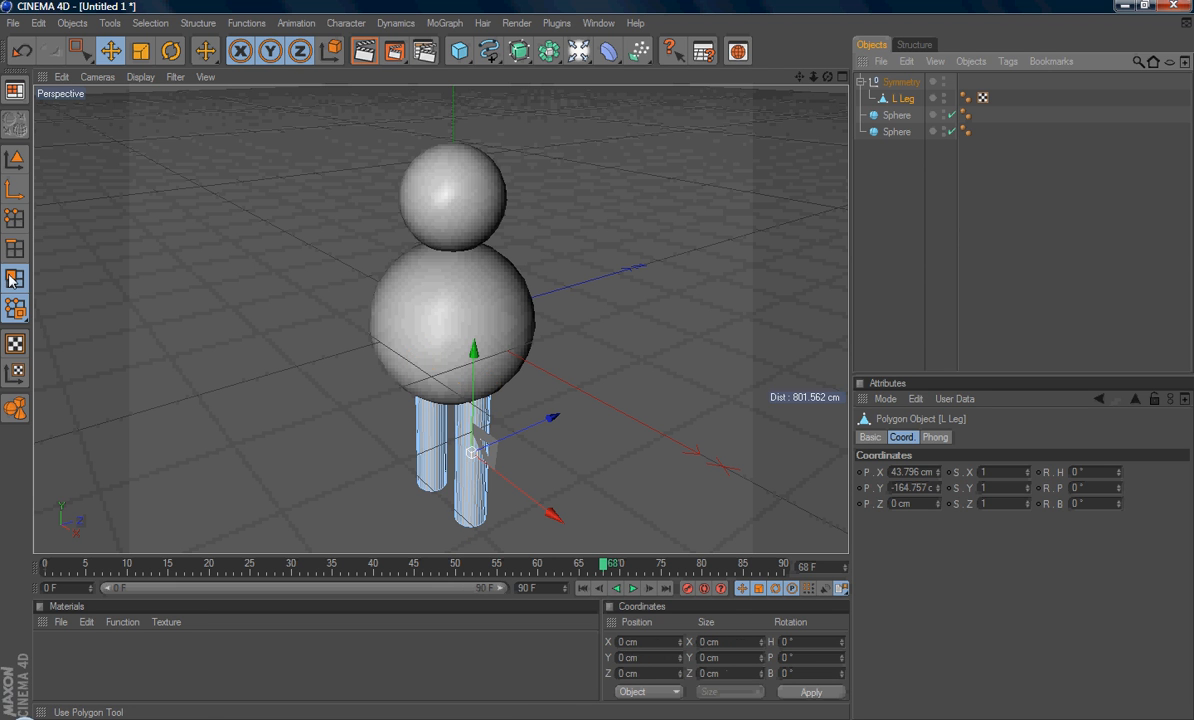
Switch to Rectangle Selection to box-select the left leg's polygons.
click(78, 50)
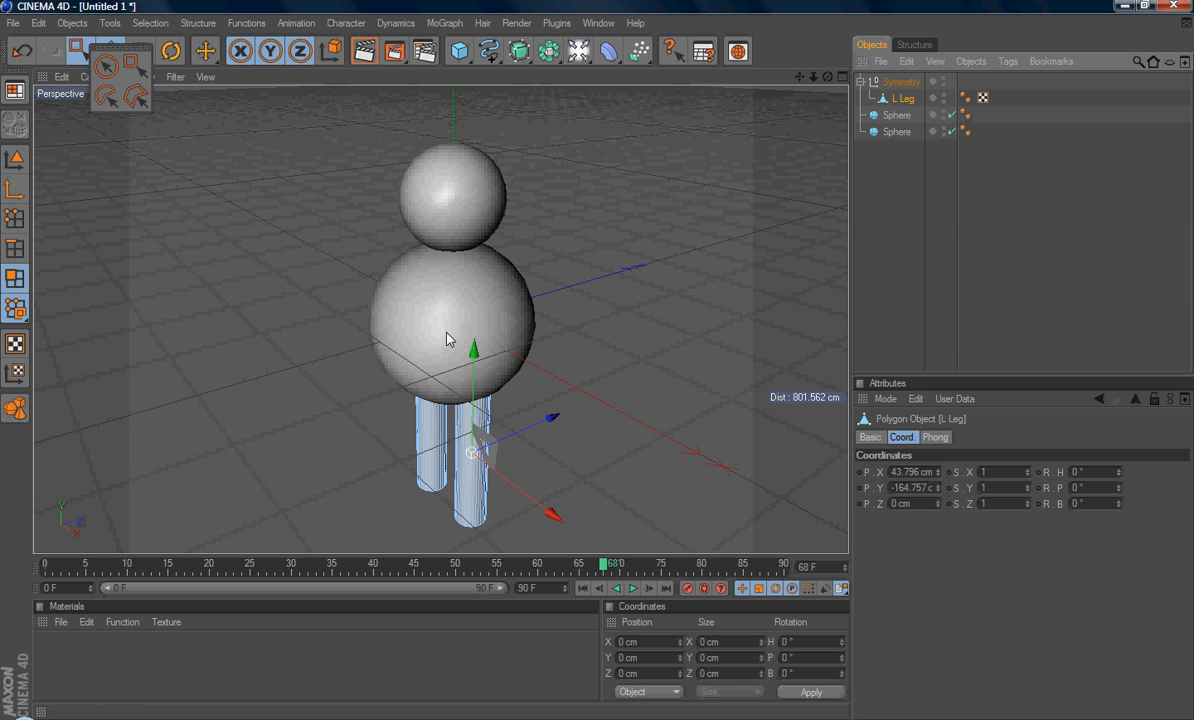
click(110, 50)
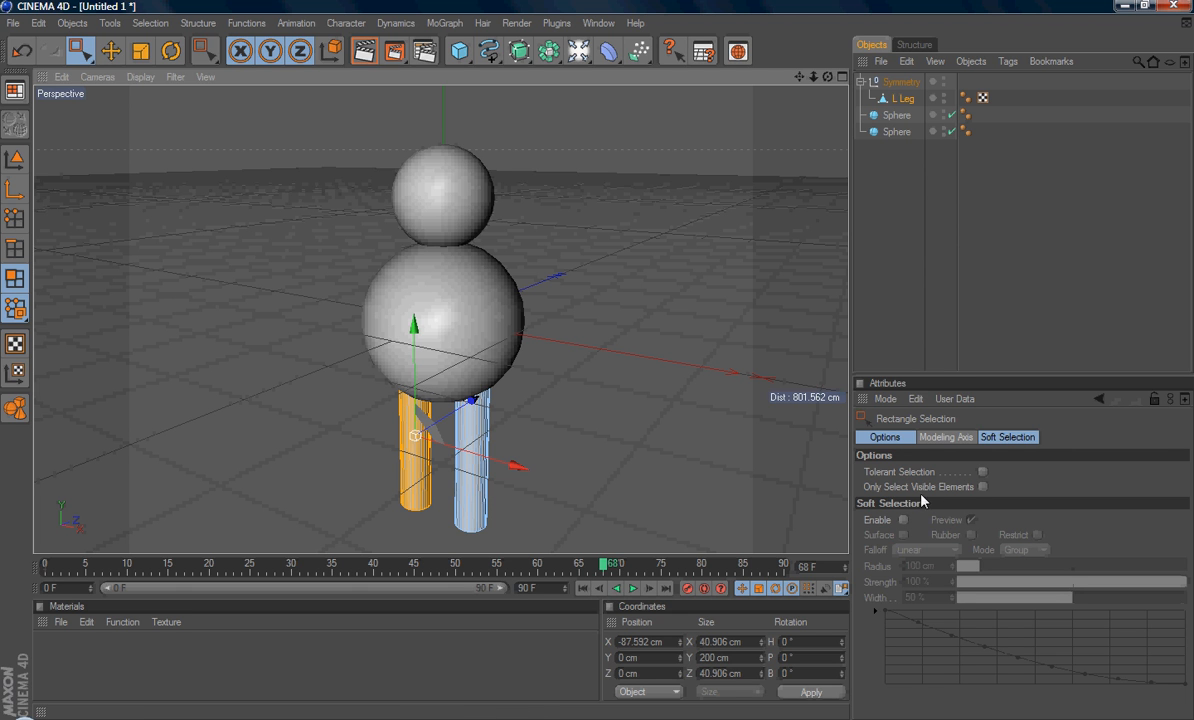
mouse_move(878, 498)
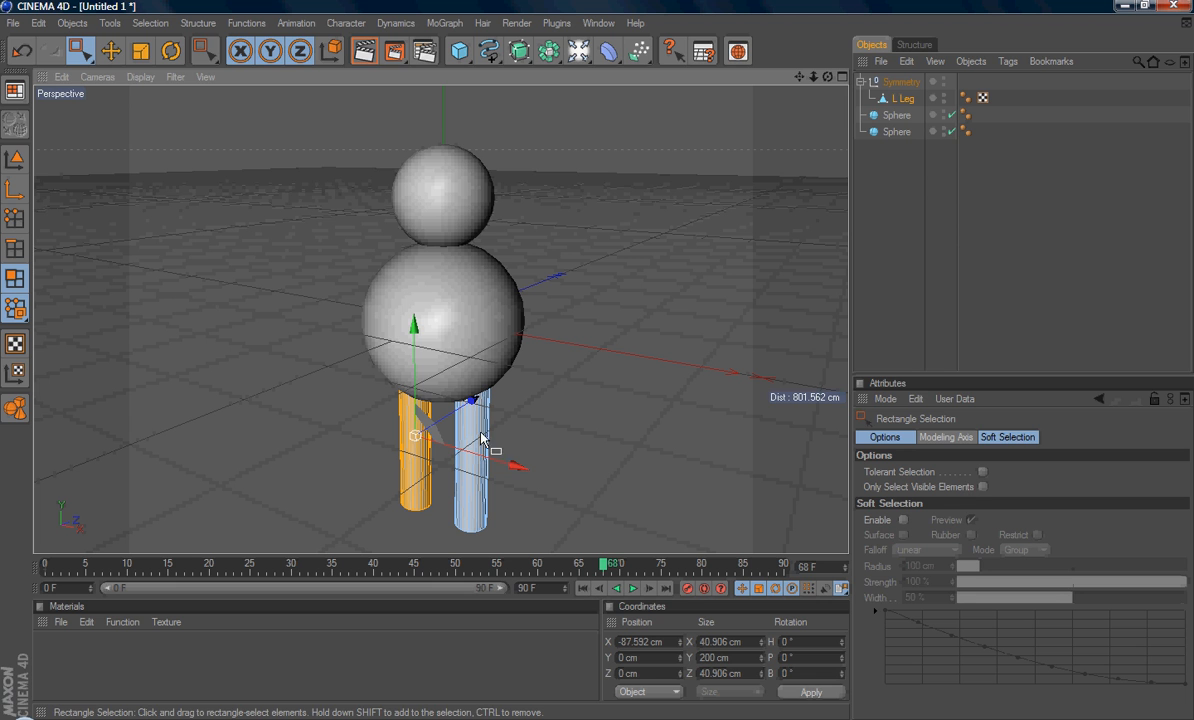
mouse_move(436, 462)
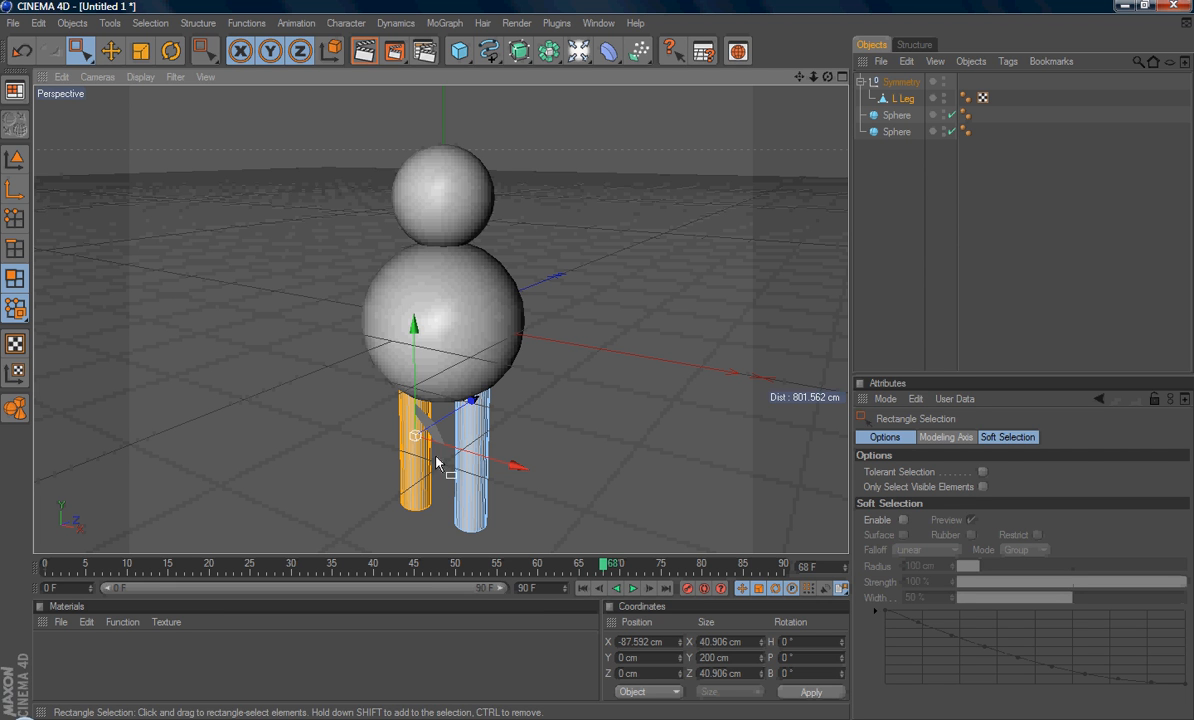
mouse_move(378, 380)
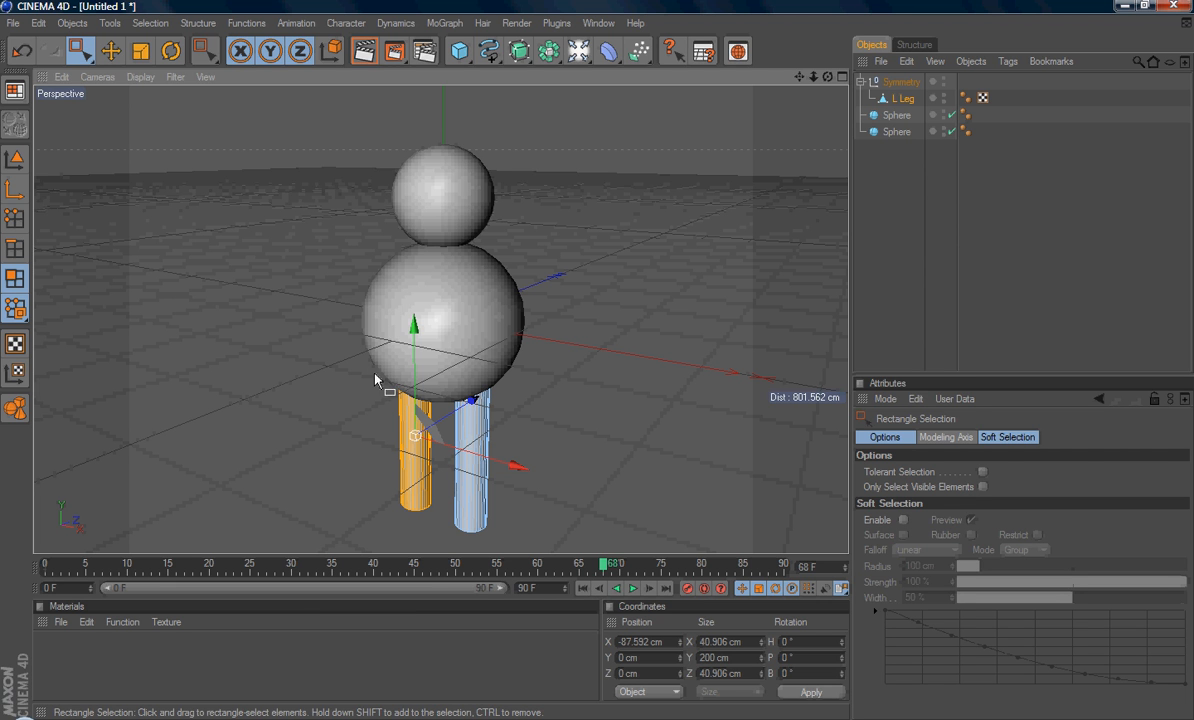
mouse_move(984, 498)
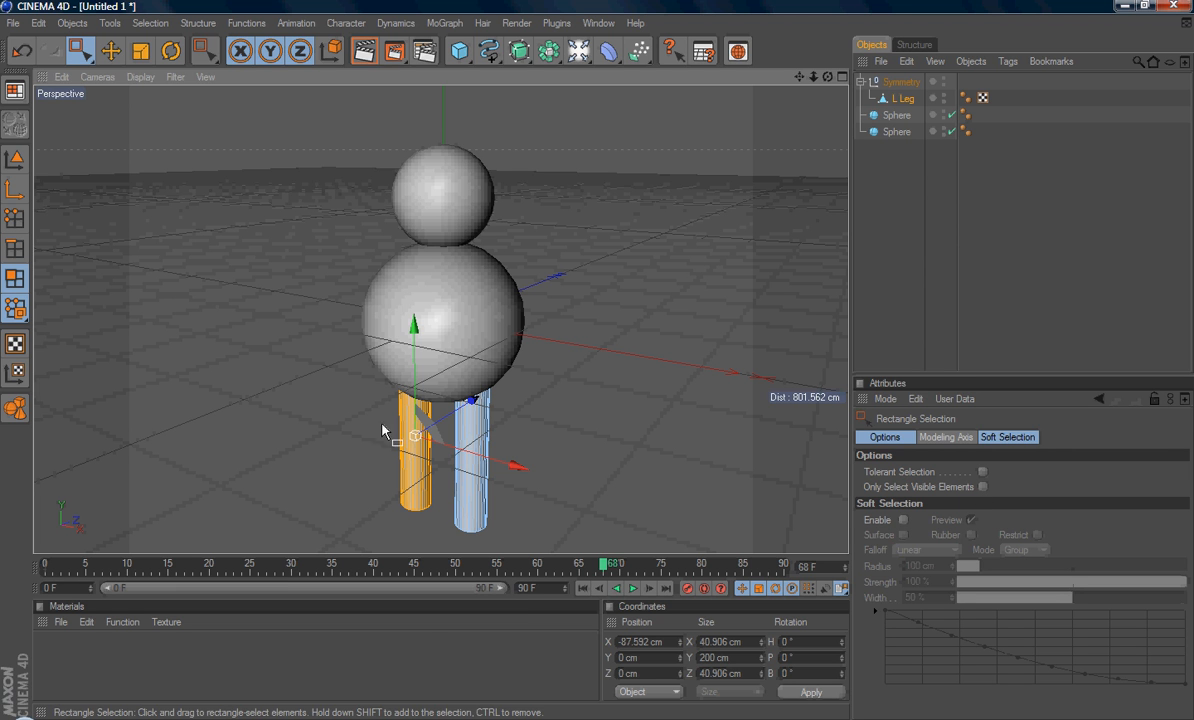
mouse_move(410, 472)
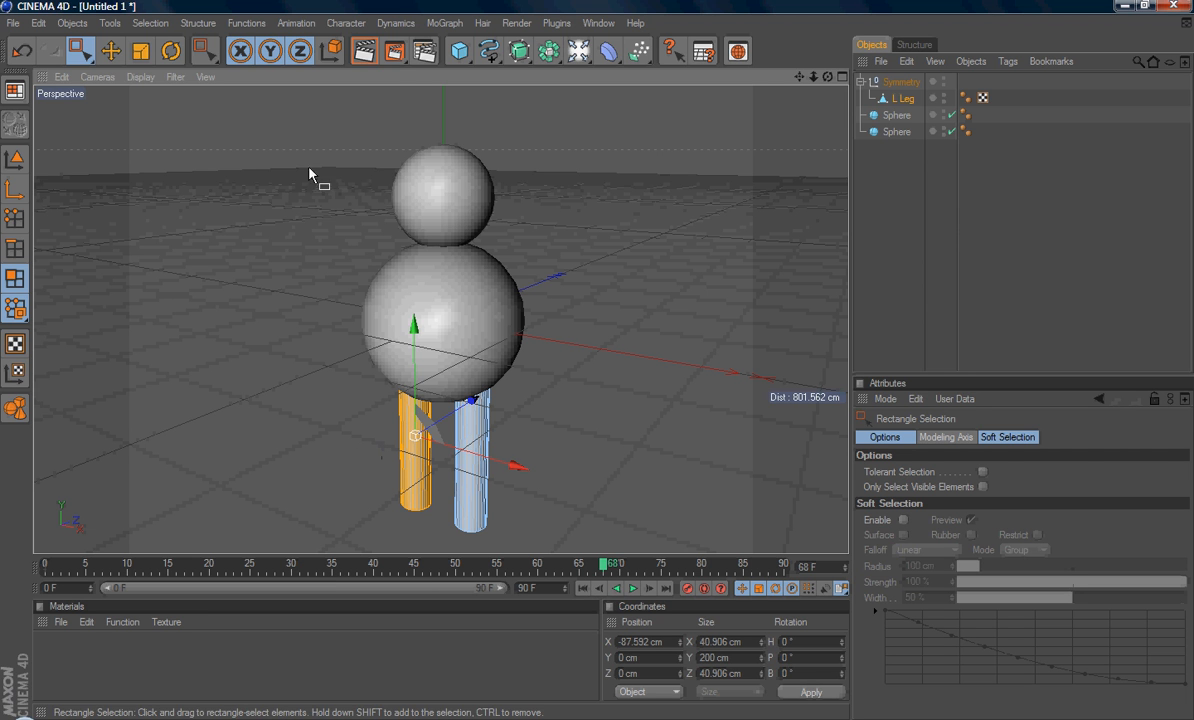
Split the selected polygons into a new object and rename it R. Leg.
click(246, 22)
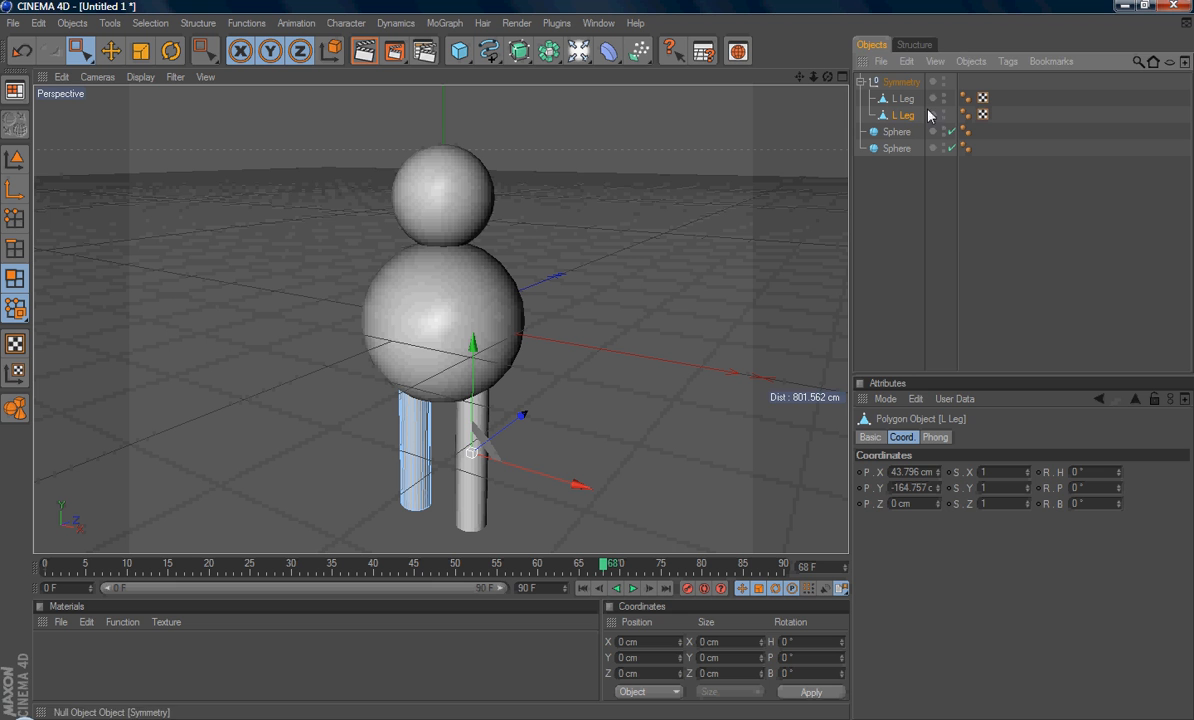
double_click(904, 114)
text(R Le)
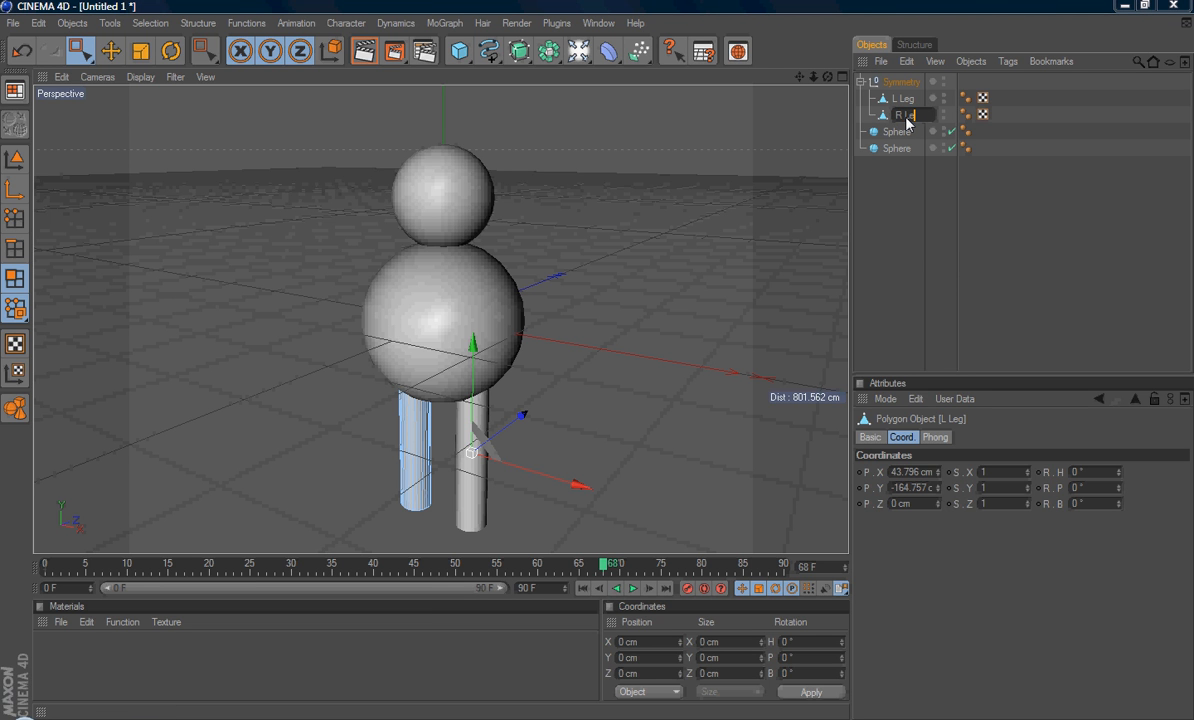
click(904, 114)
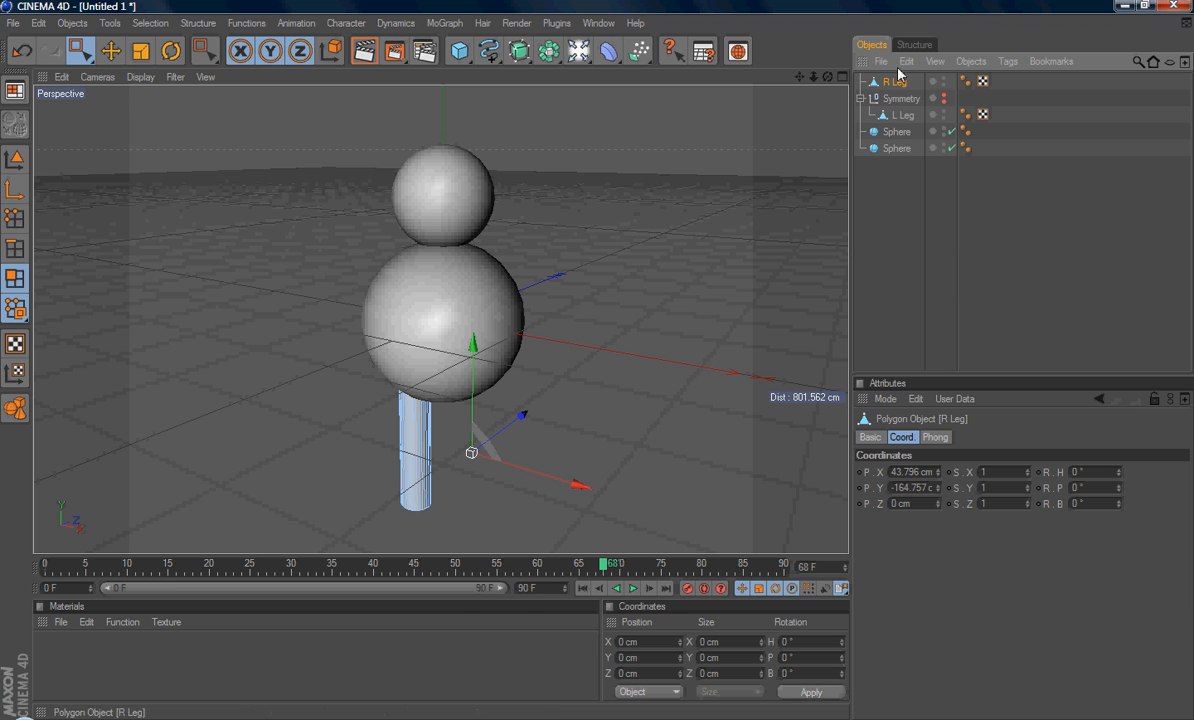
mouse_move(496, 348)
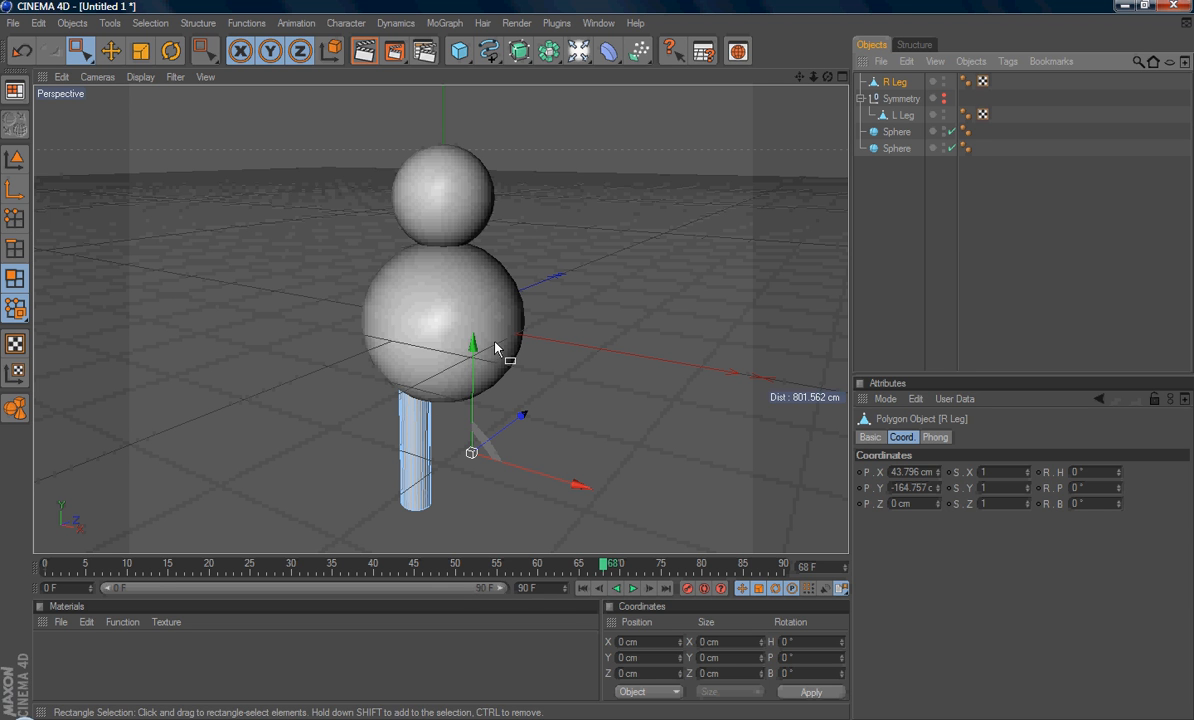
mouse_move(396, 376)
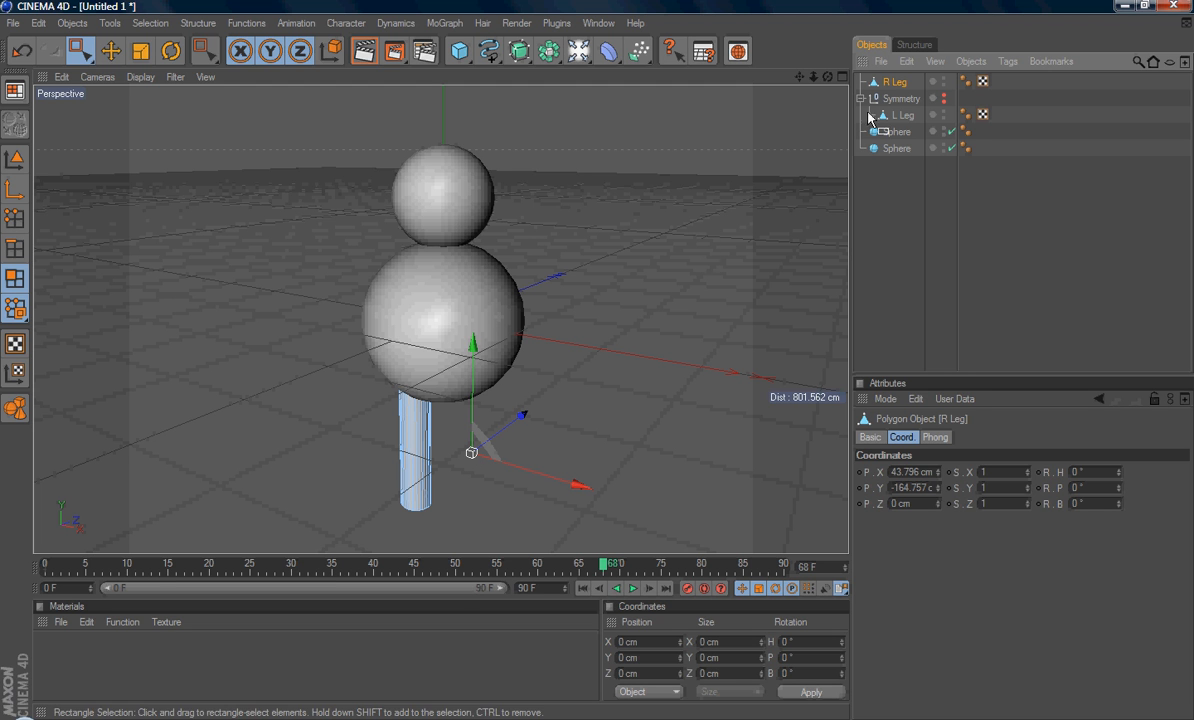
mouse_move(590, 360)
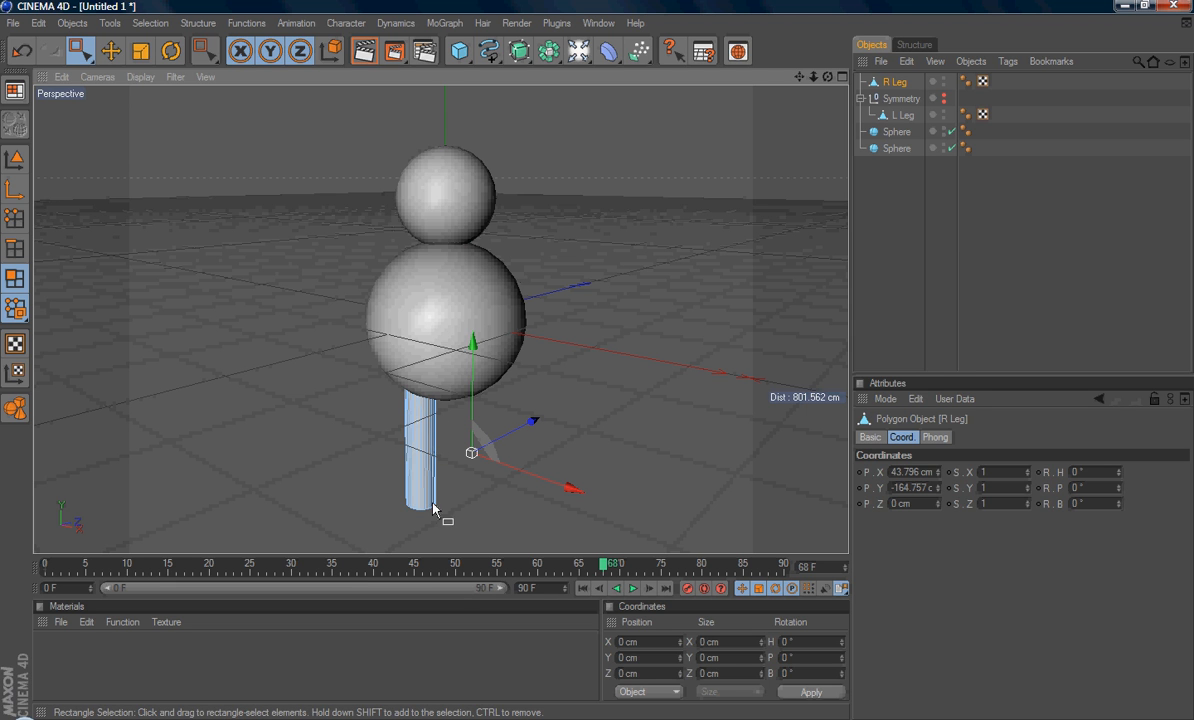
mouse_move(430, 460)
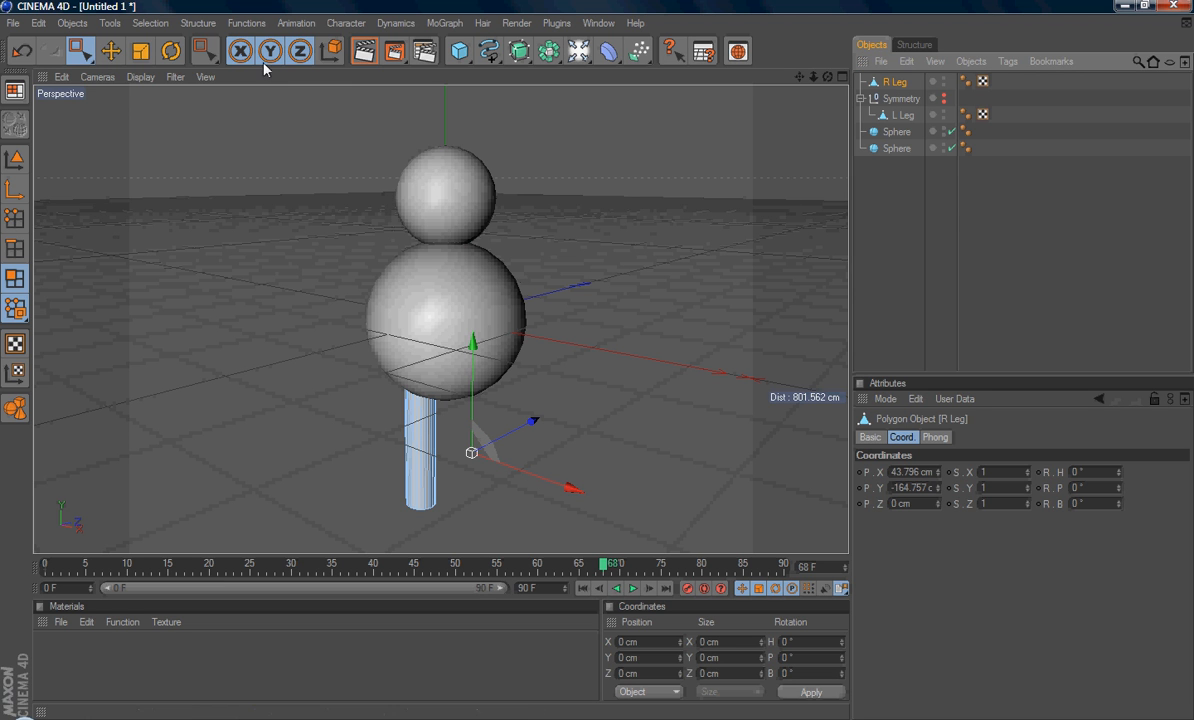
Recentre the R. Leg axis on its geometry via Structure > Axis Center.
click(196, 22)
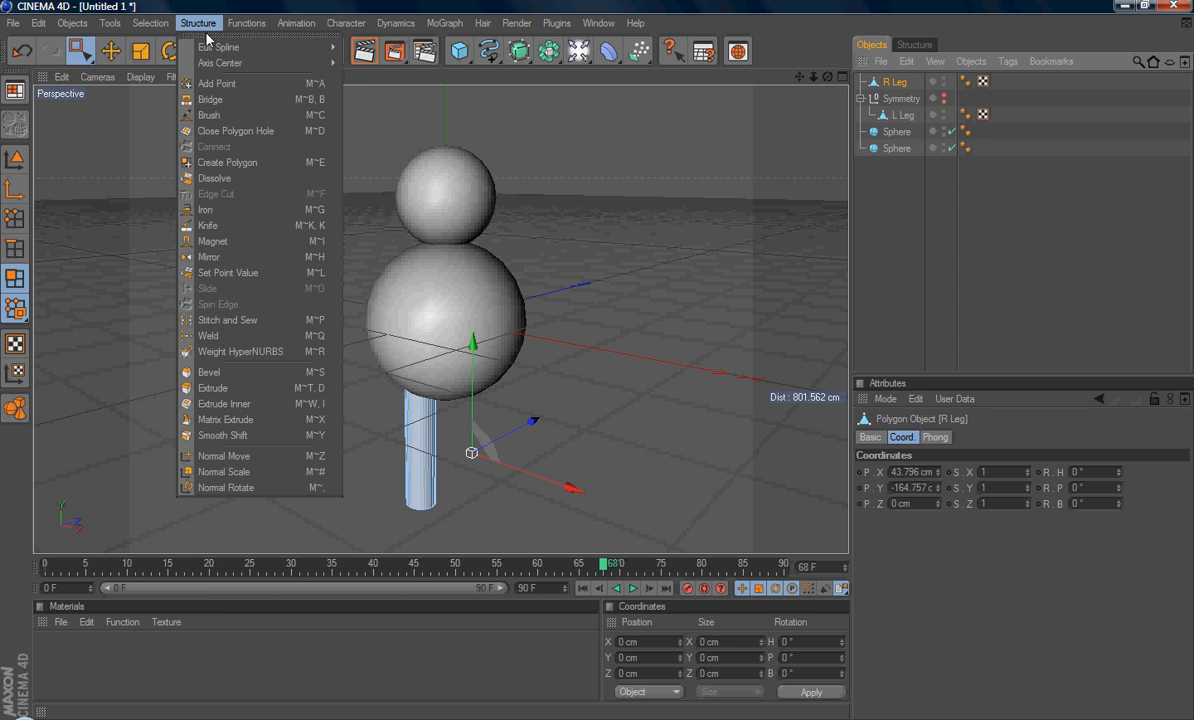
mouse_move(220, 62)
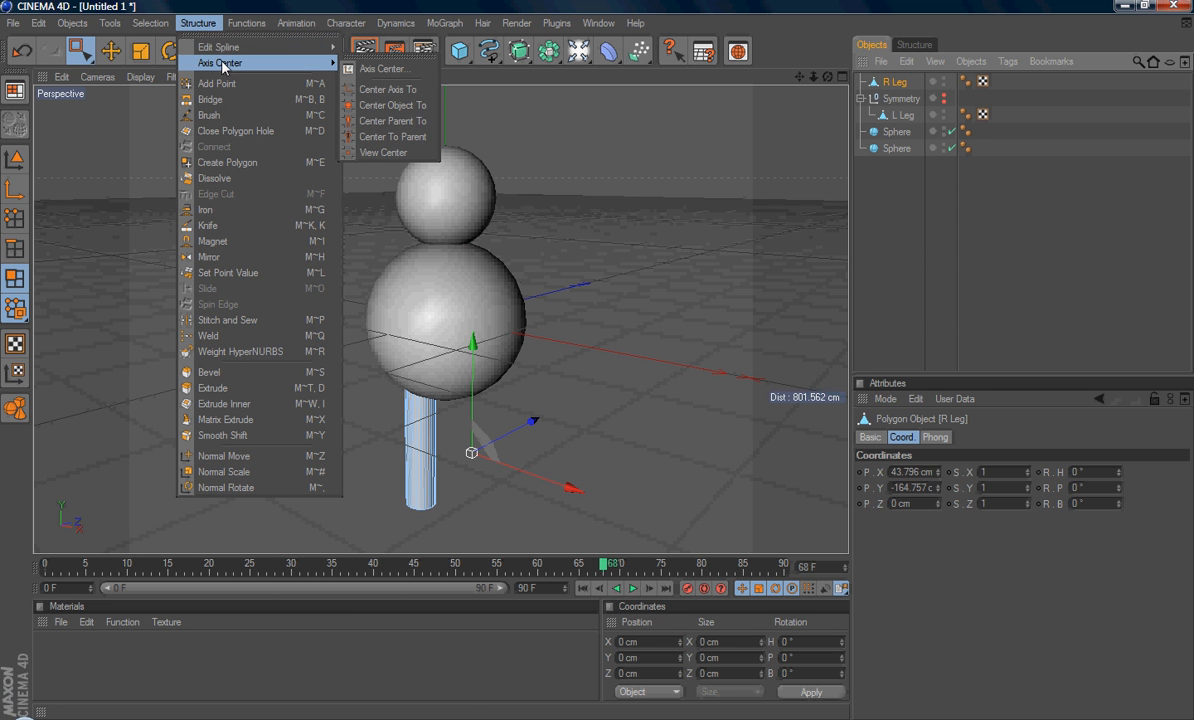
mouse_move(388, 88)
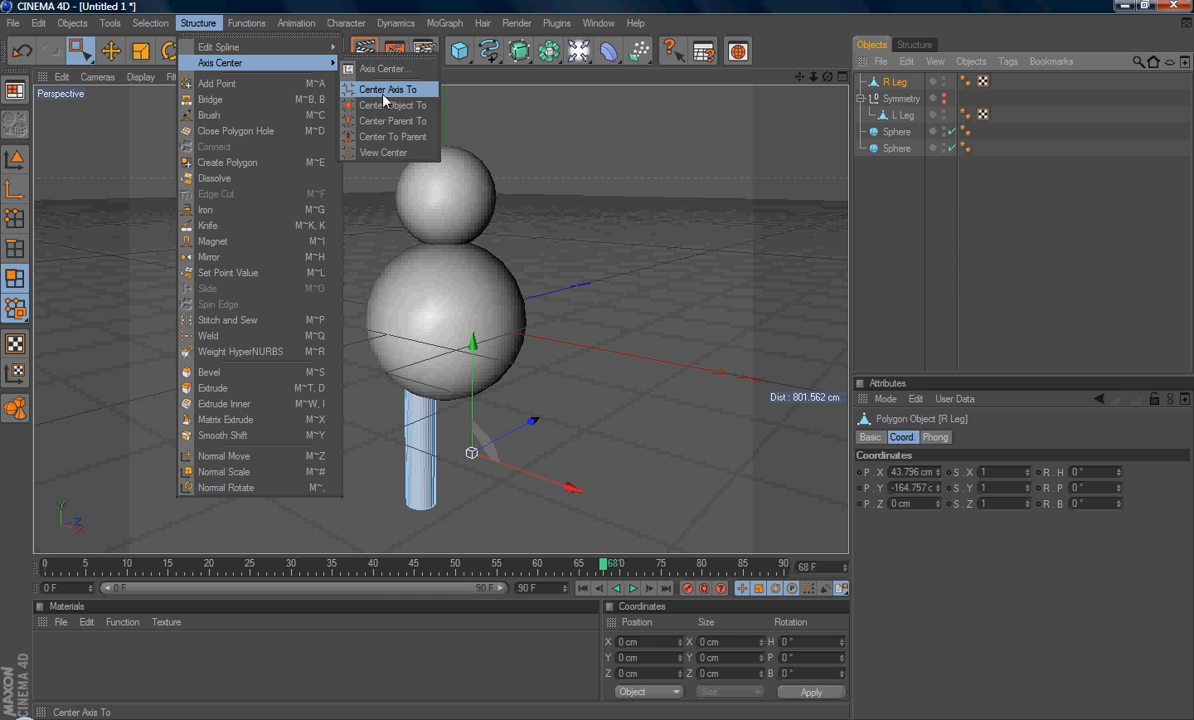
click(386, 88)
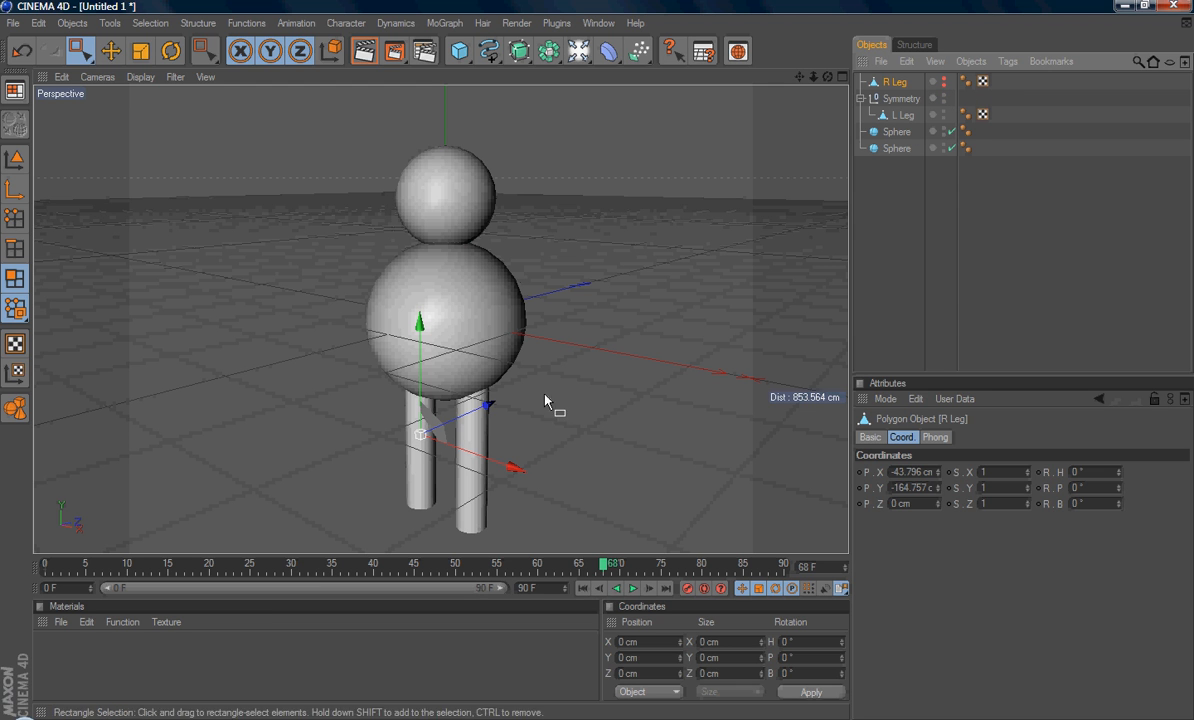
mouse_move(420, 476)
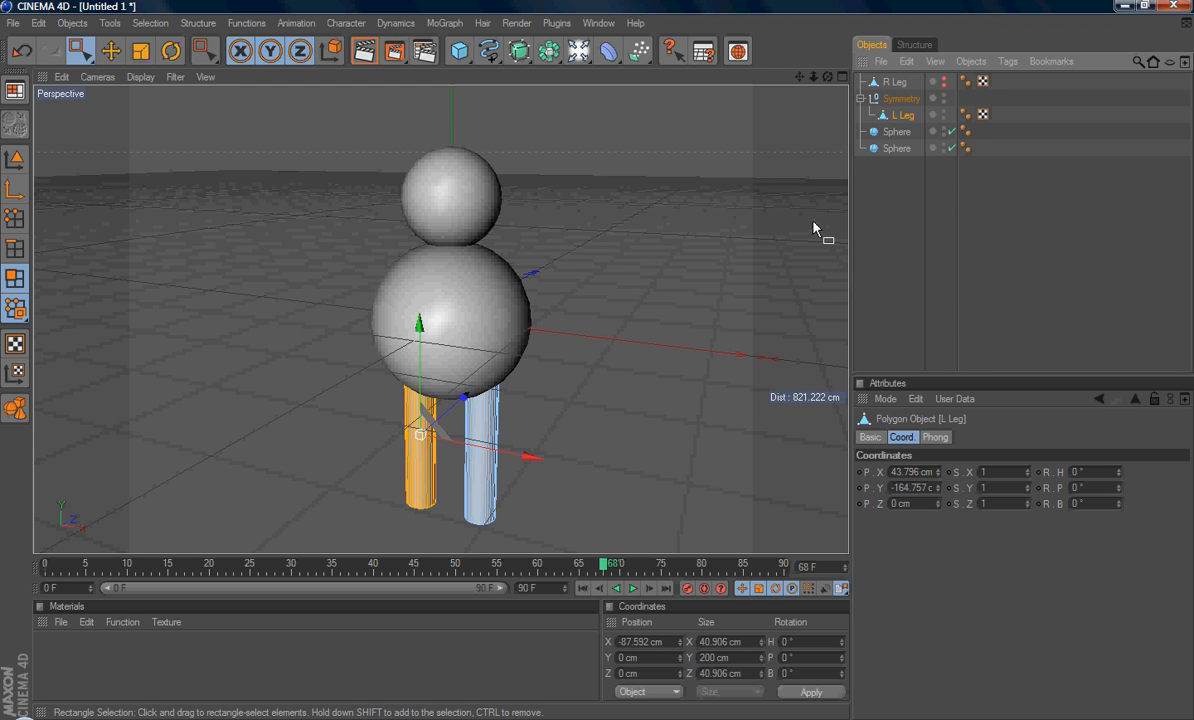
mouse_move(418, 484)
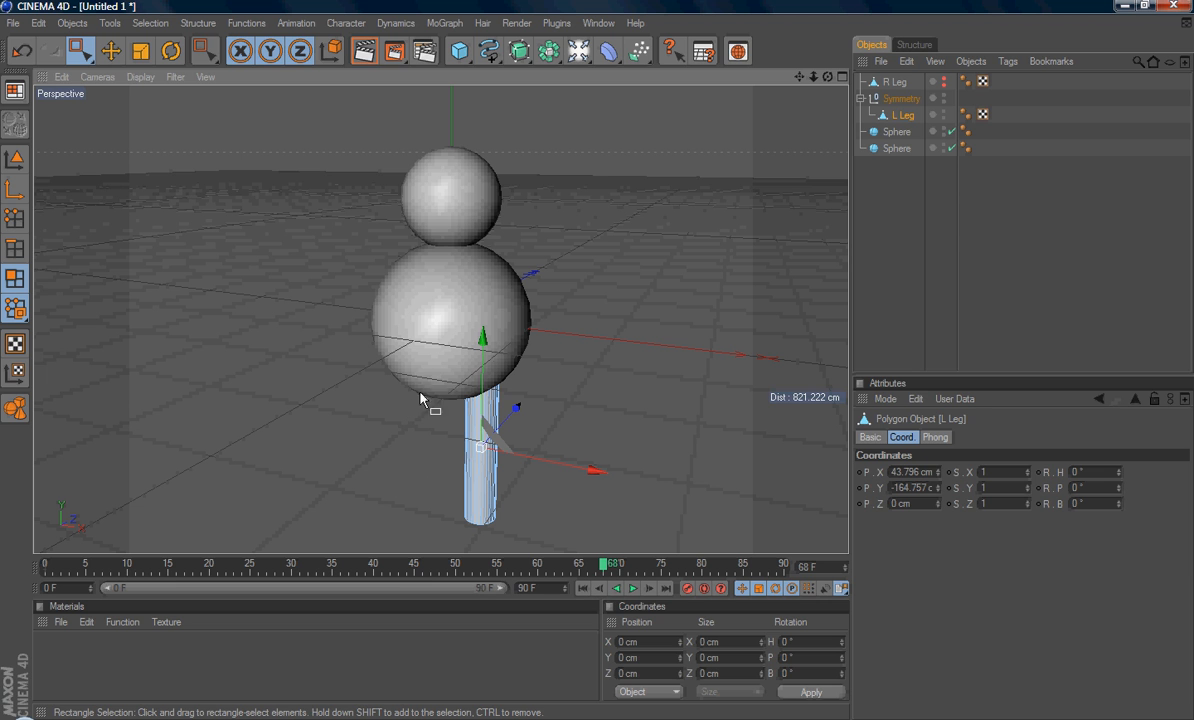
mouse_move(192, 290)
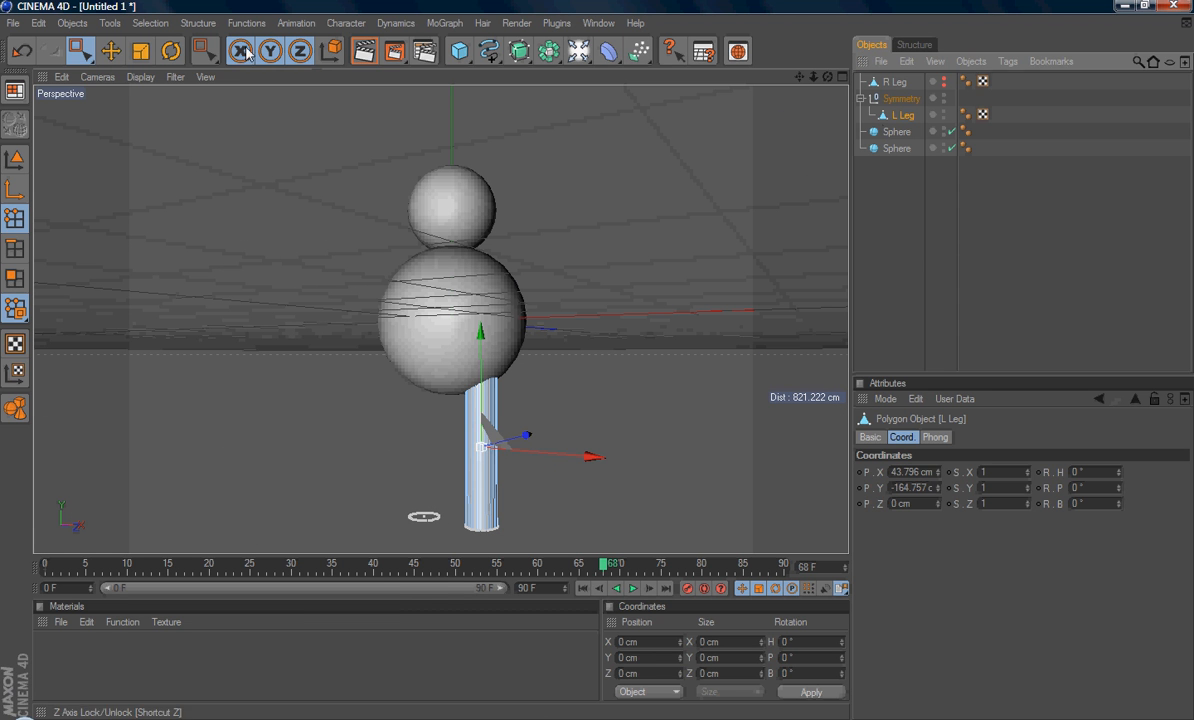
Run Optimize on L. Leg with Polygons, Unused Points and Points checked.
click(246, 22)
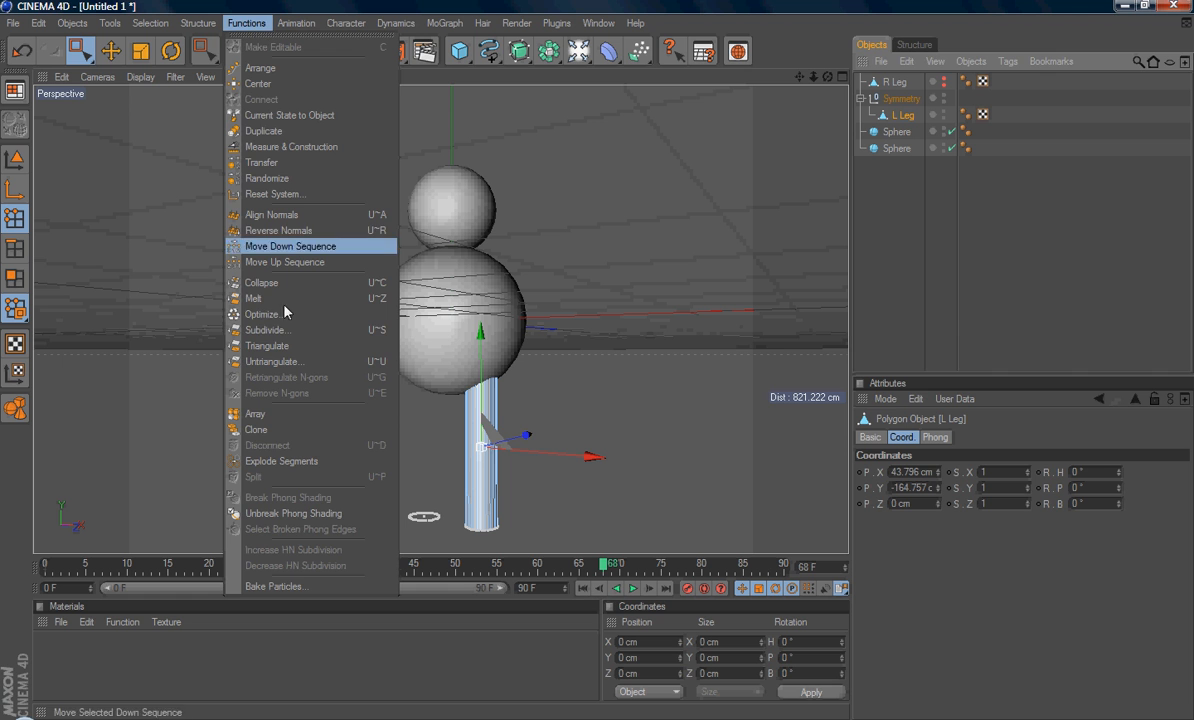
click(264, 314)
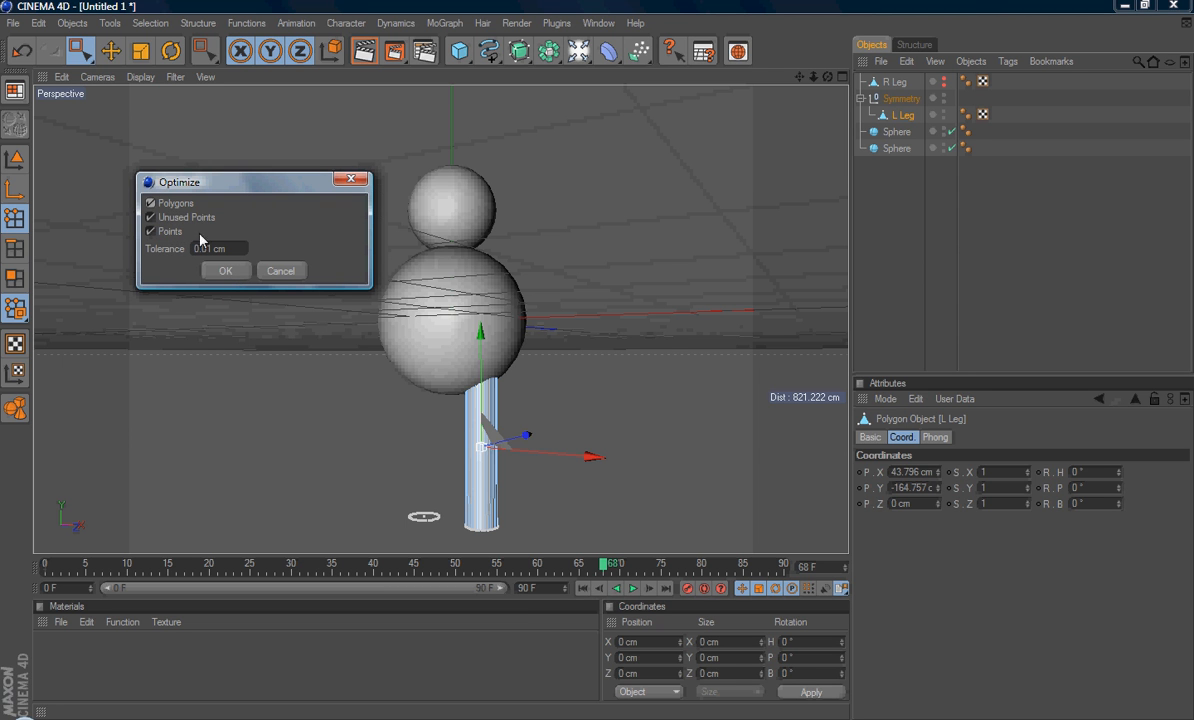
click(224, 270)
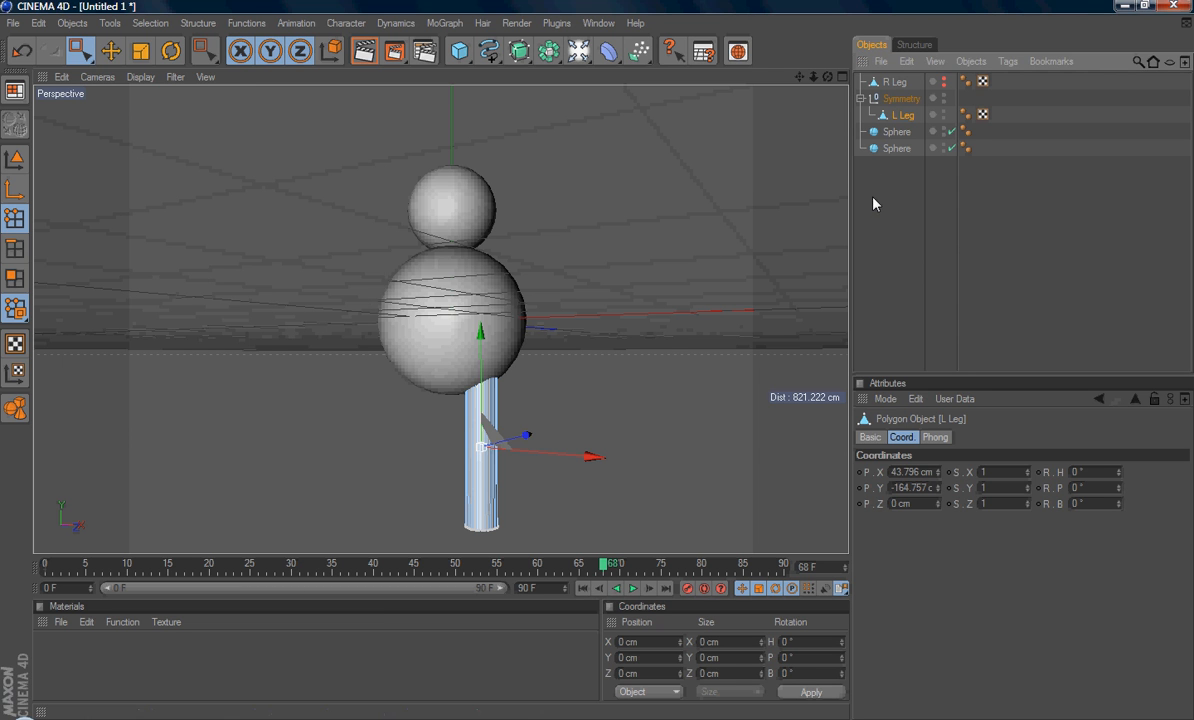